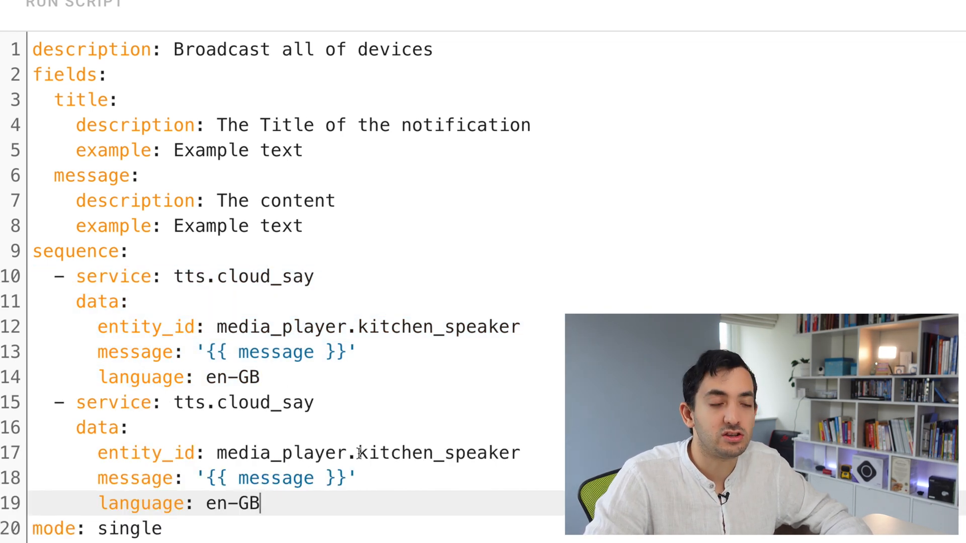
- Change the second announcement's entity_id from the kitchen speaker to the bedroom speaker
double_click(393, 453)
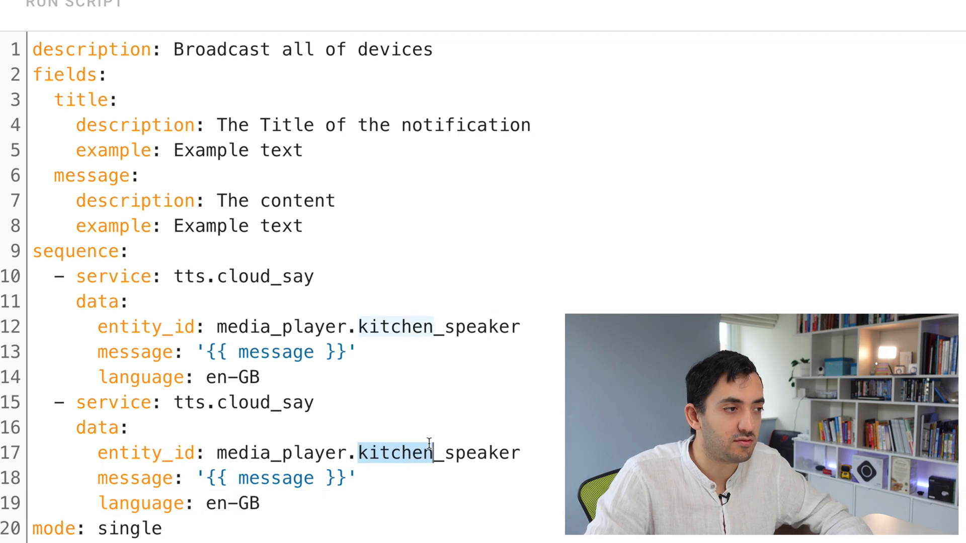
type("bedroom")
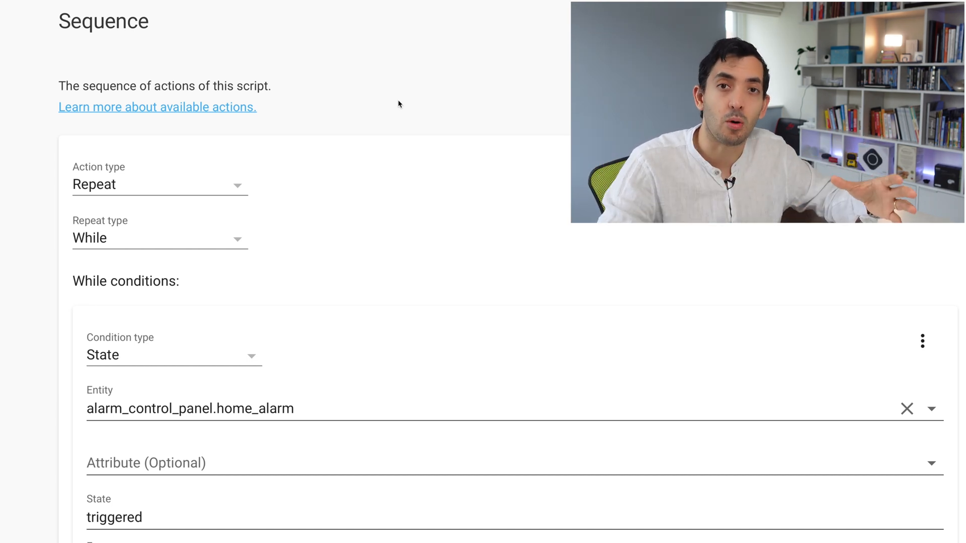
scroll("down", 3)
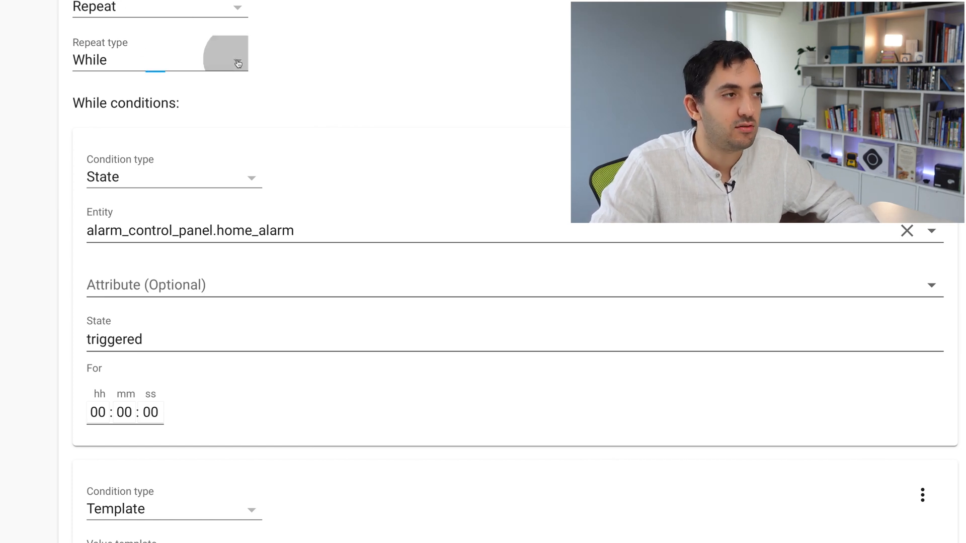
left_click(160, 60)
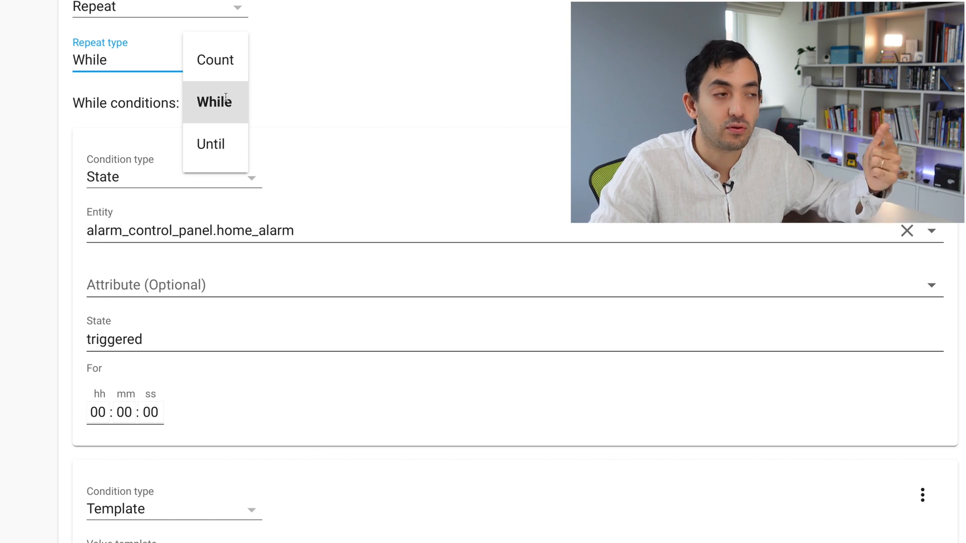
left_click(214, 102)
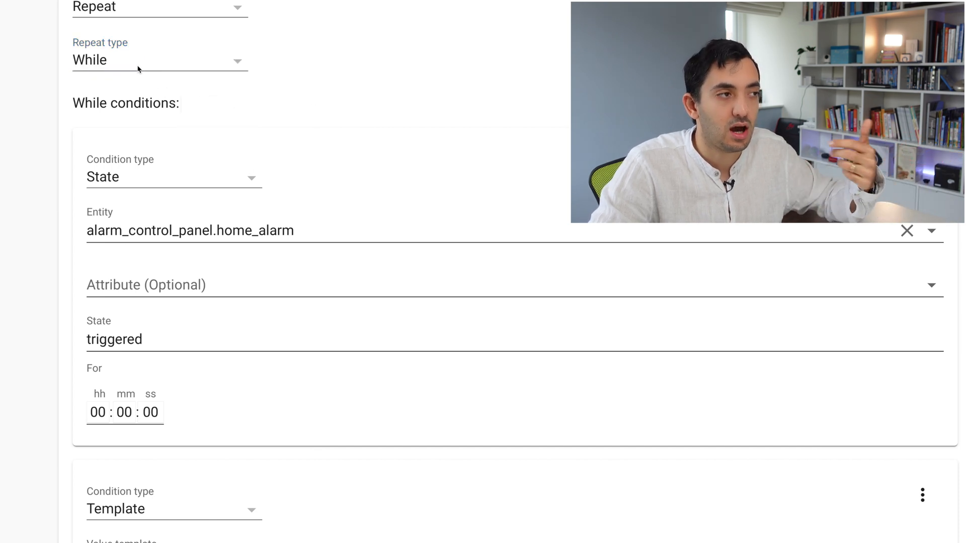
scroll("down", 3)
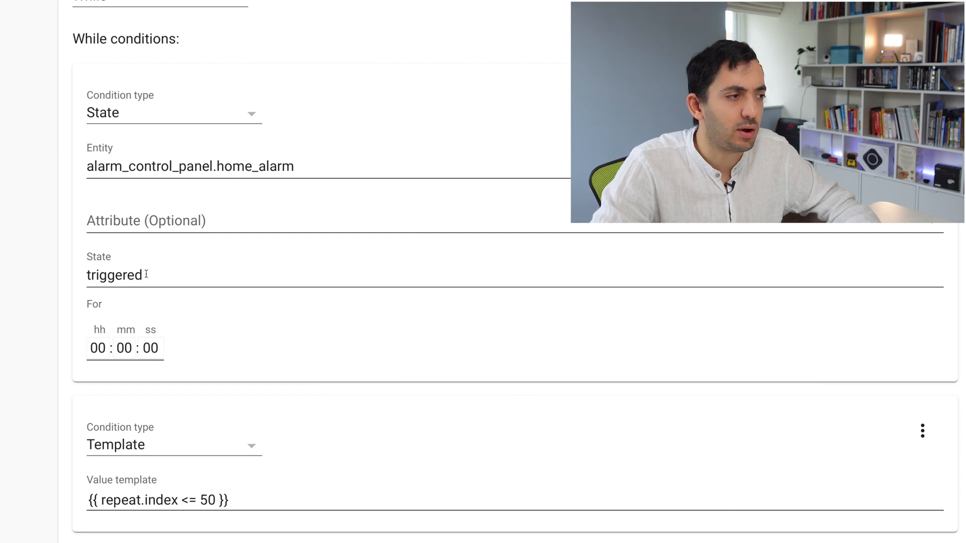
scroll("down", 3)
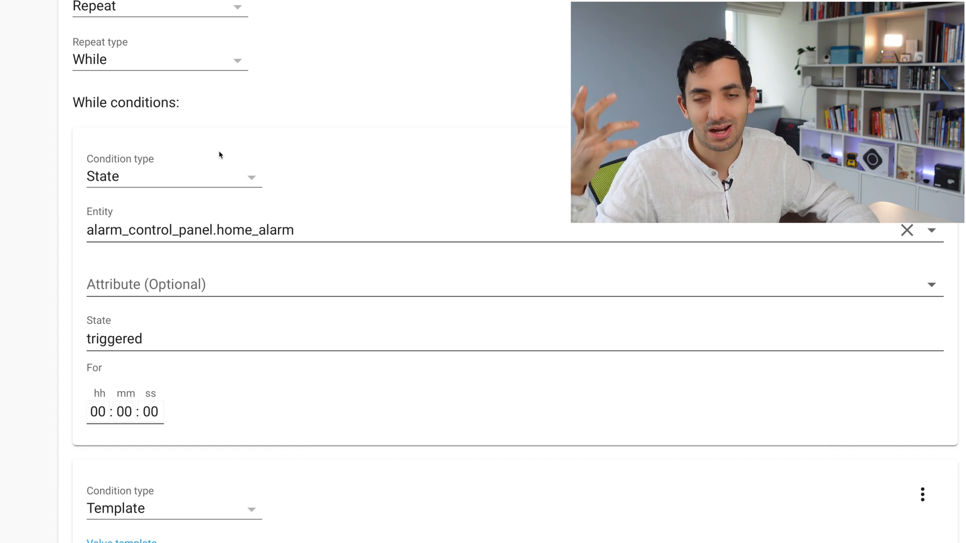
scroll("down", 3)
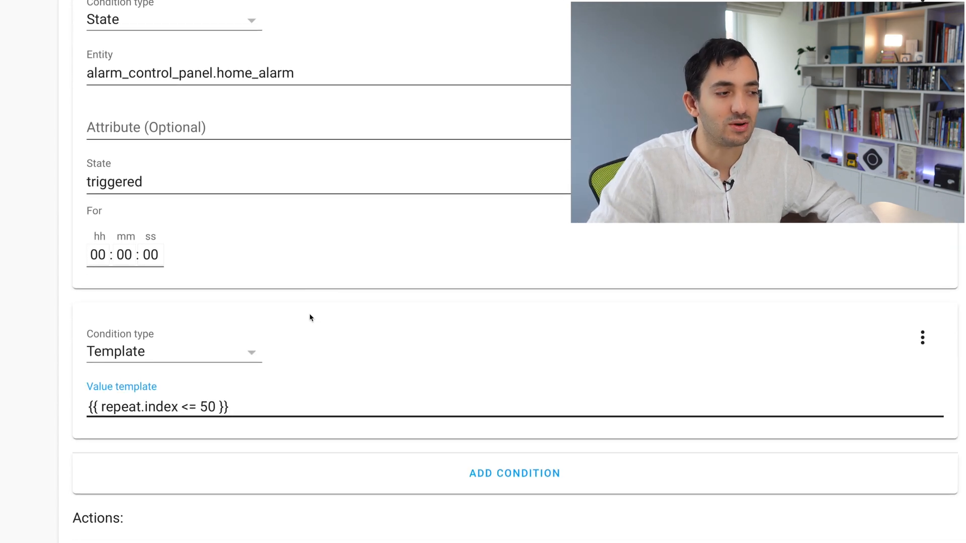
scroll("down", 3)
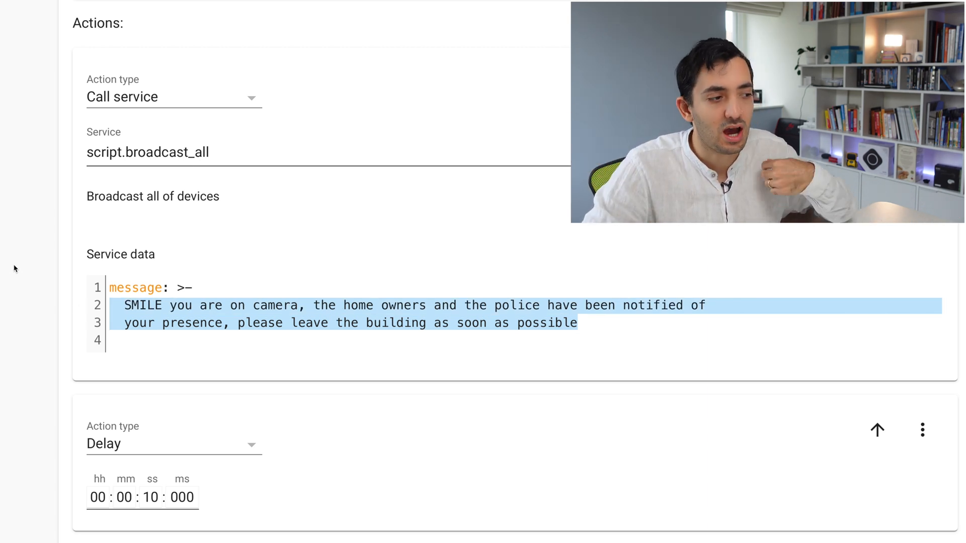
scroll("down", 3)
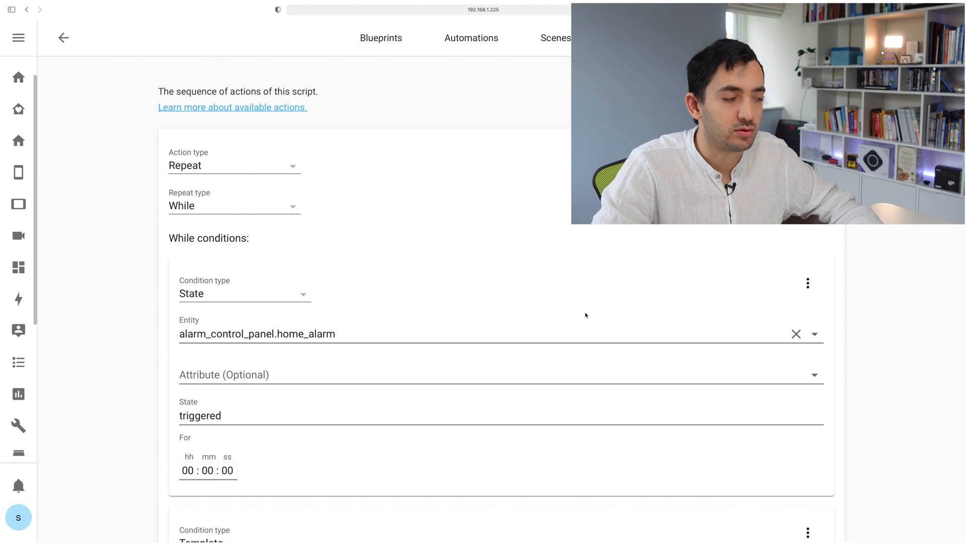
scroll("down", 3)
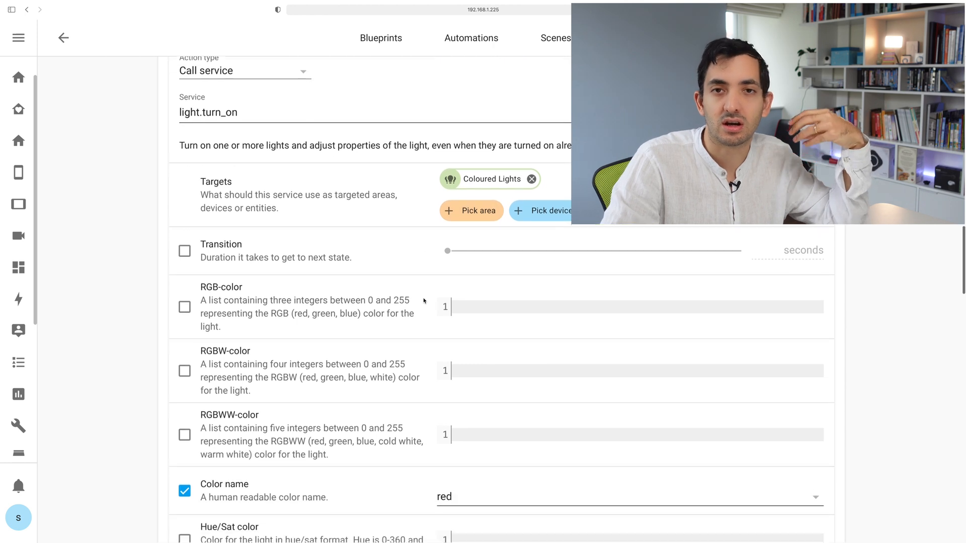
scroll("down", 3)
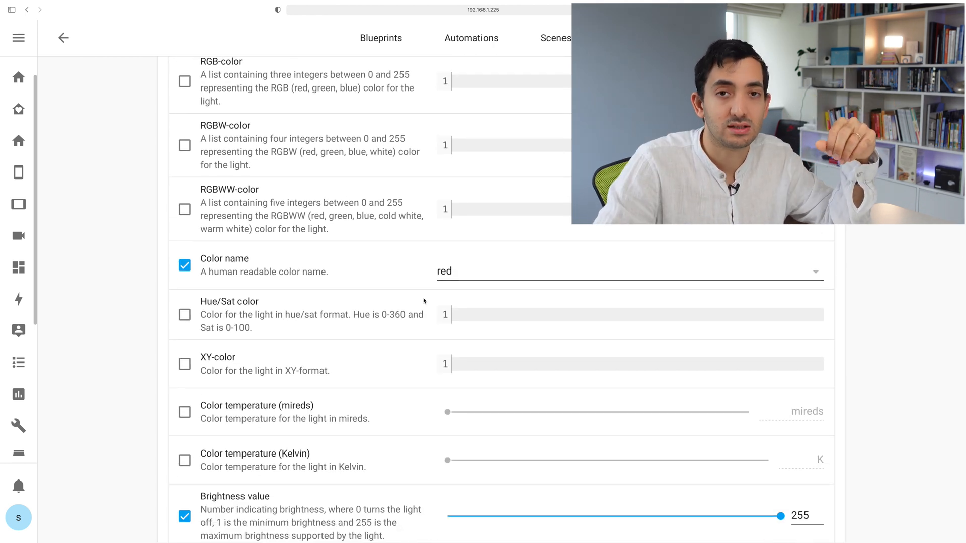
scroll("down", 3)
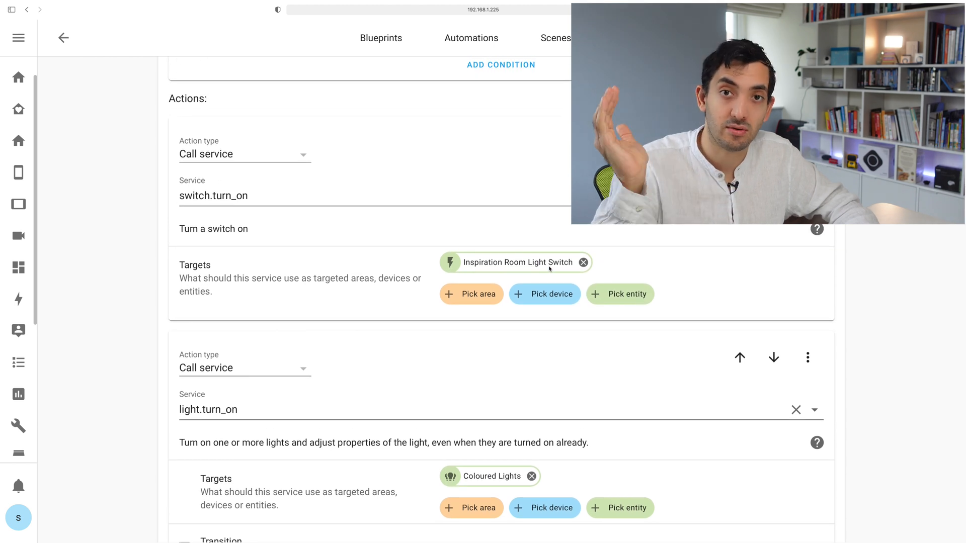
left_click(628, 37)
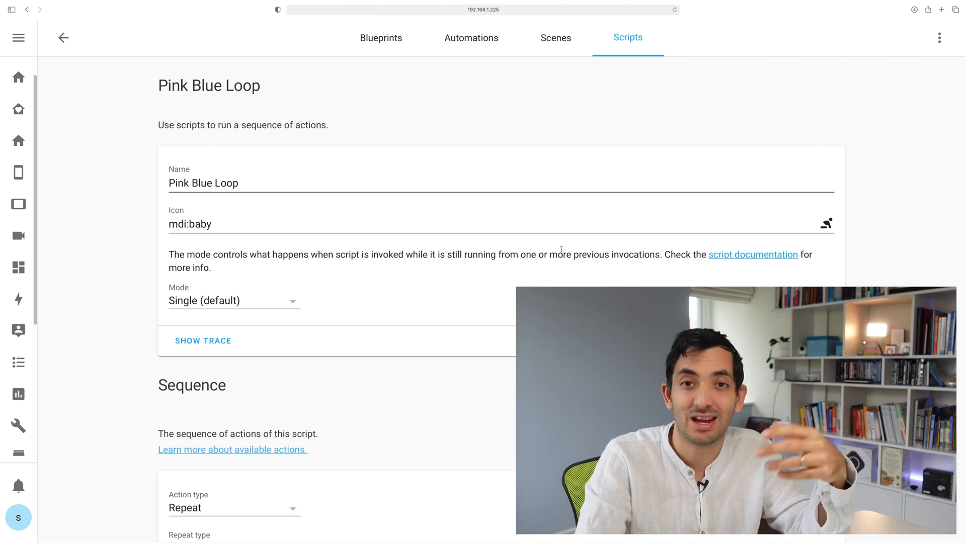
- Review the Pink Blue Loop script's light.turn_on RGB colour, trying 255, 109, on a new line
scroll("down", 3)
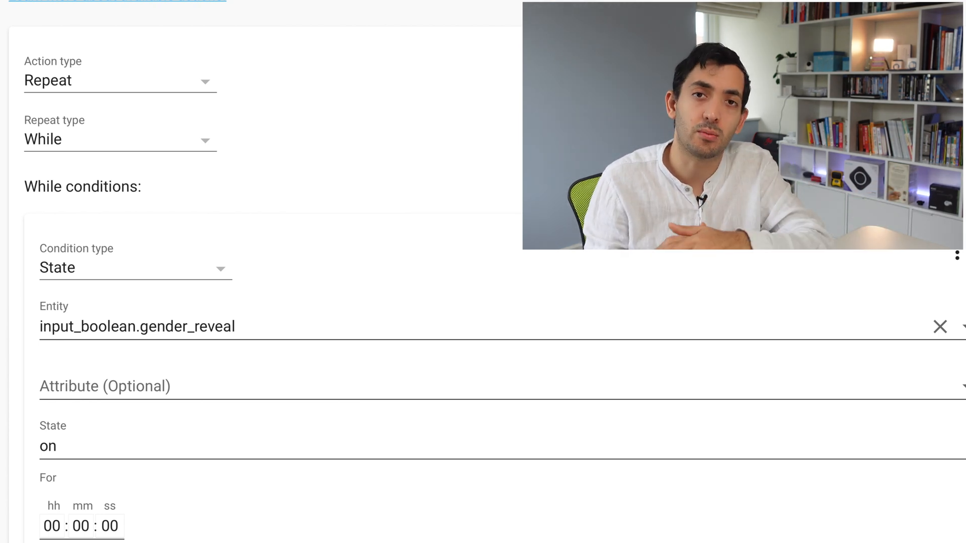
scroll("down", 3)
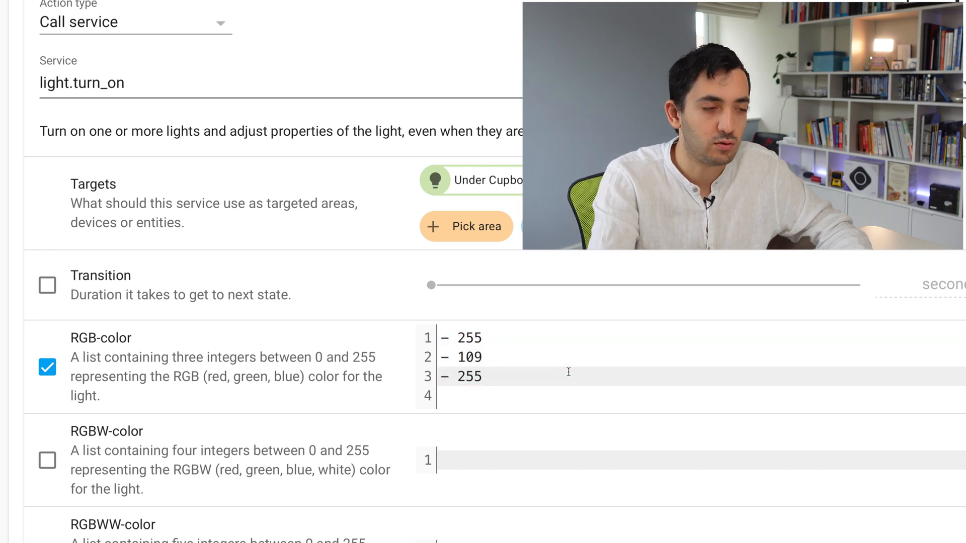
type("255,")
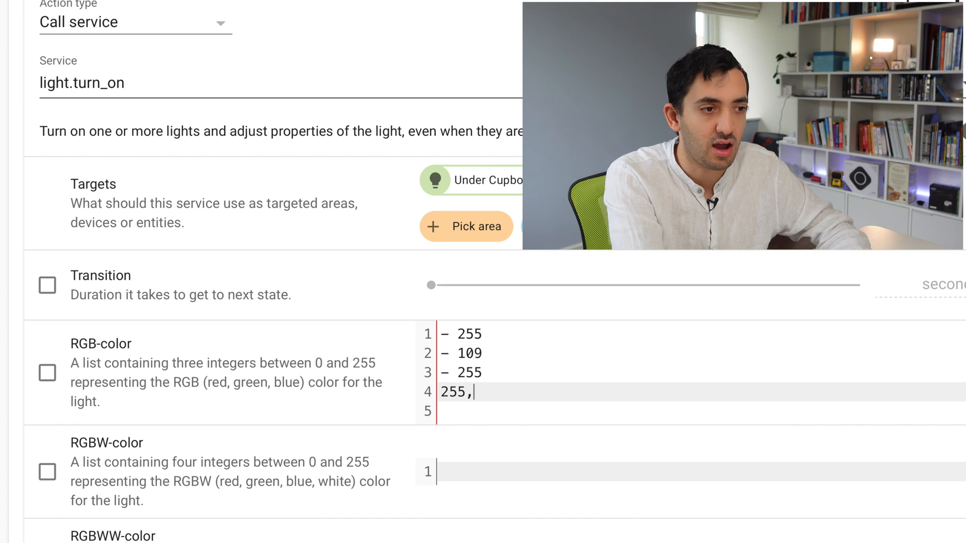
type("109")
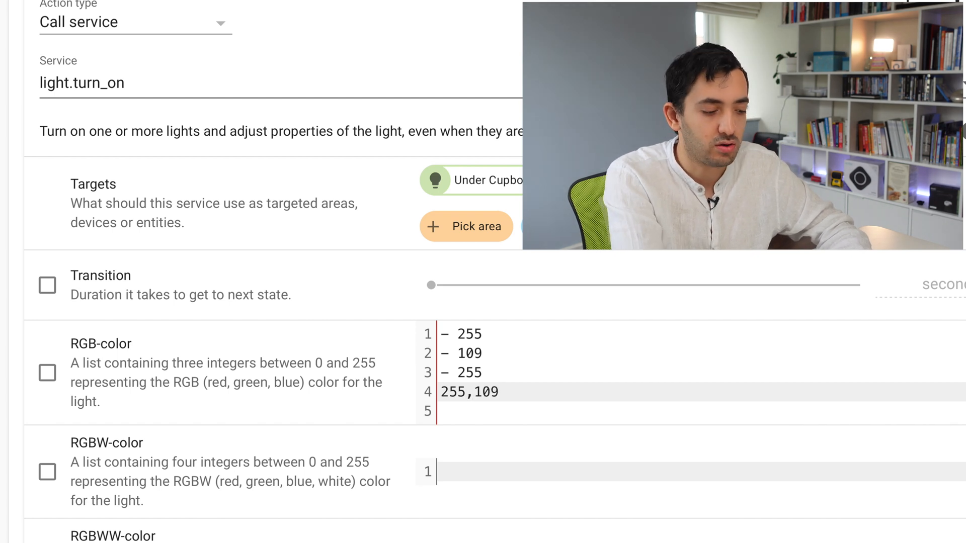
type(",")
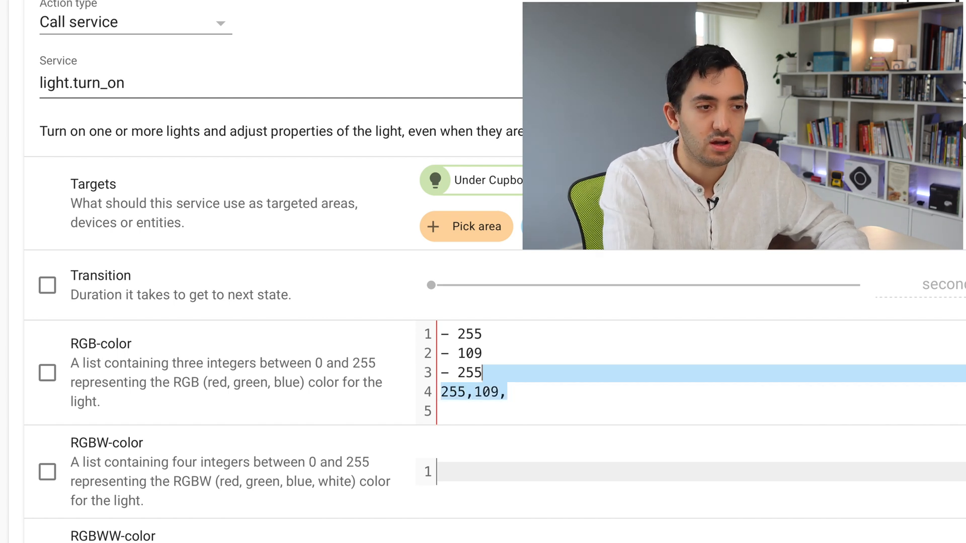
left_click(48, 373)
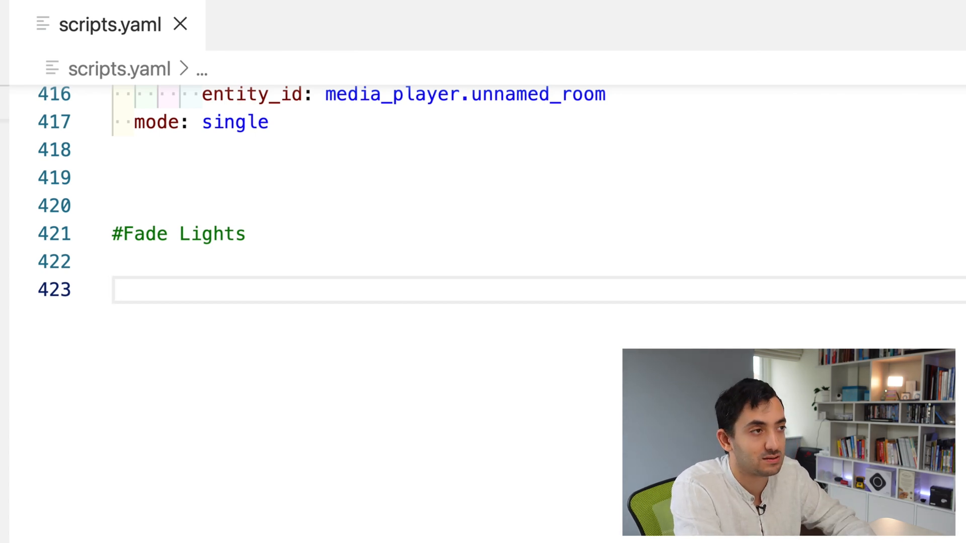
- Add a fade_lights script under #Fade Lights with alias Fading Lights
type("fade_light")
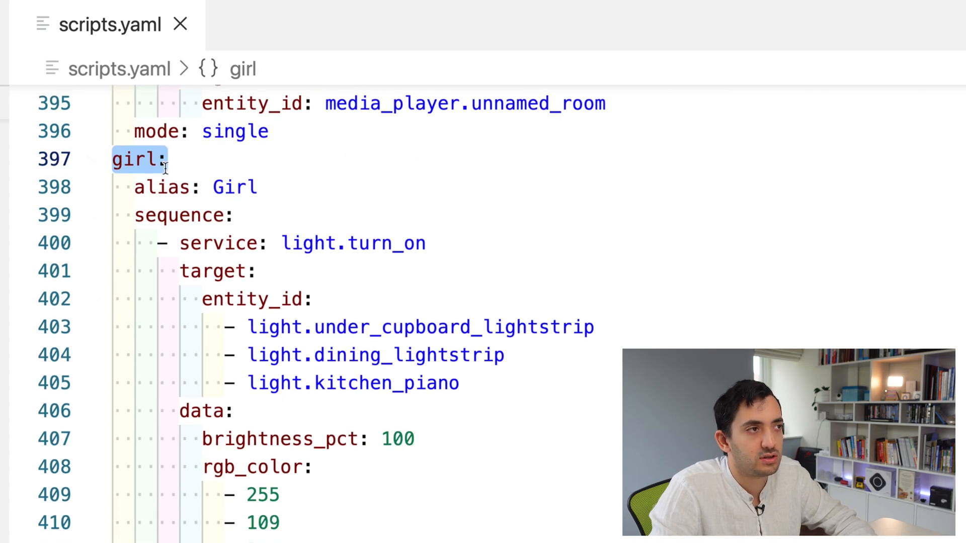
scroll("down", 3)
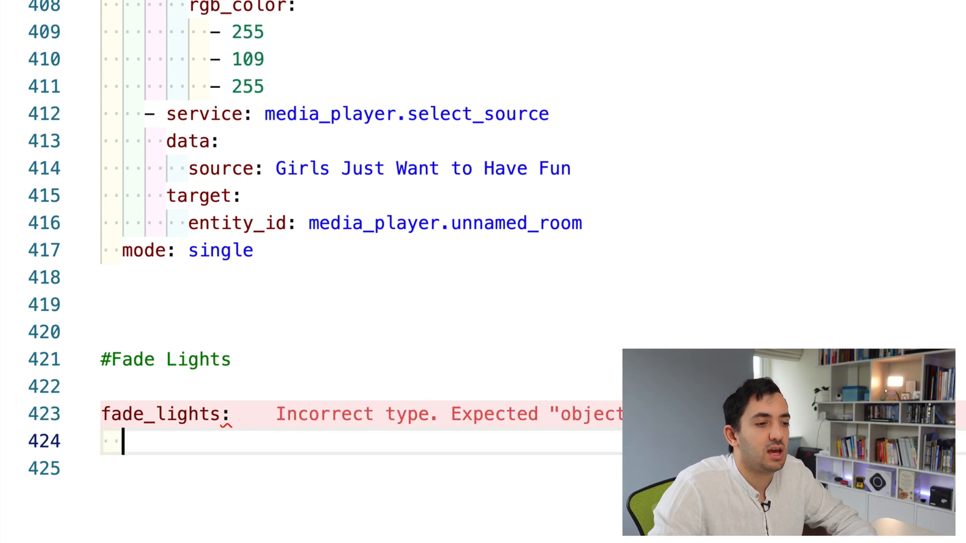
type("alias:")
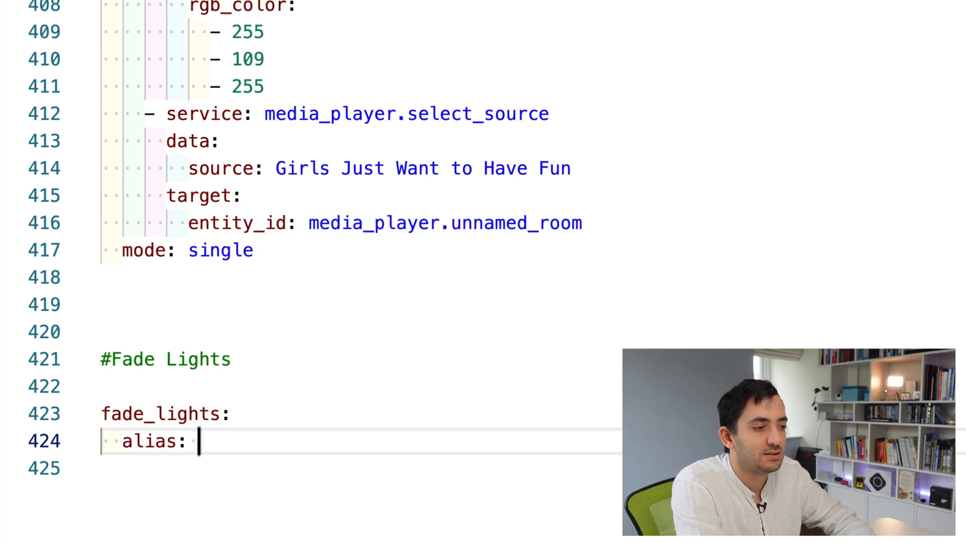
type("Fading Lights")
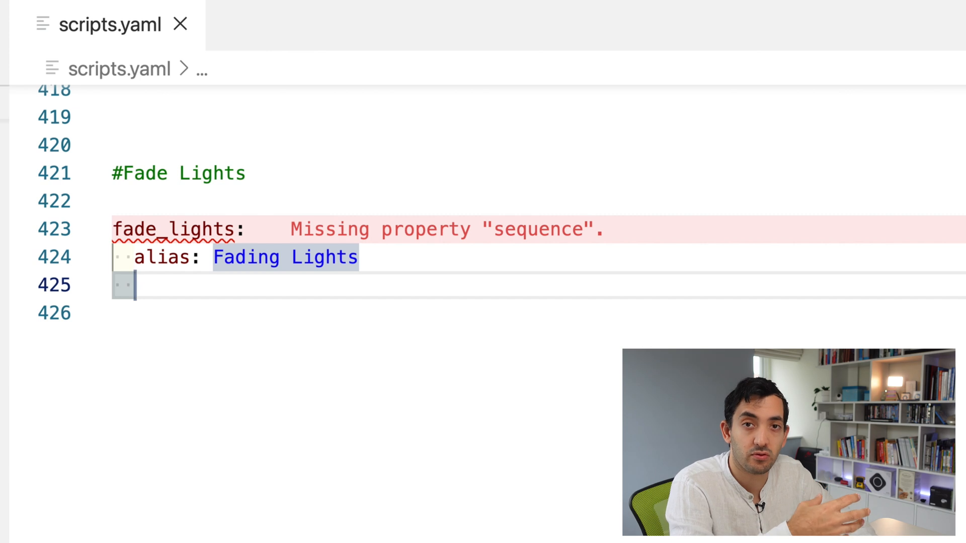
- Add a fields section with a light field, description Light to fade and example imac_lamp
type("fields:")
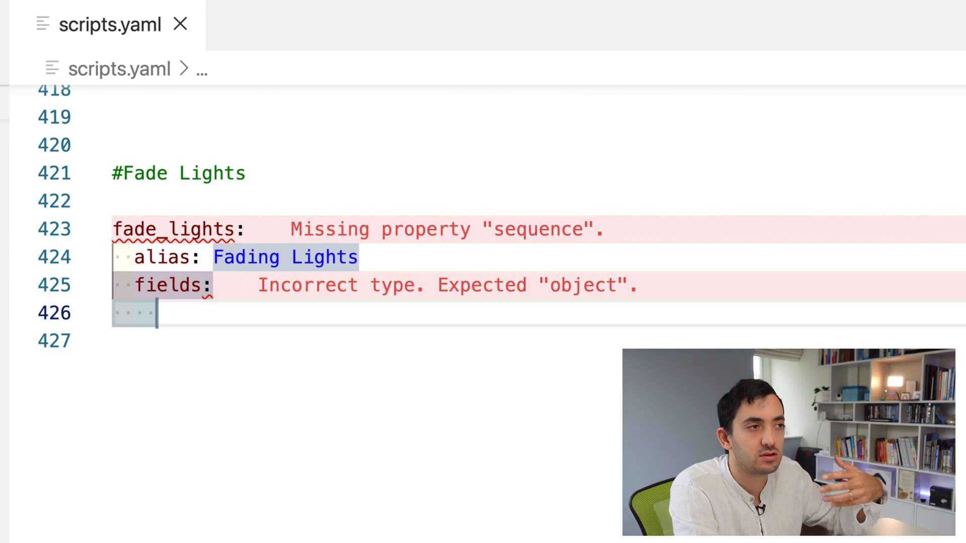
type(", input is Light to fade")
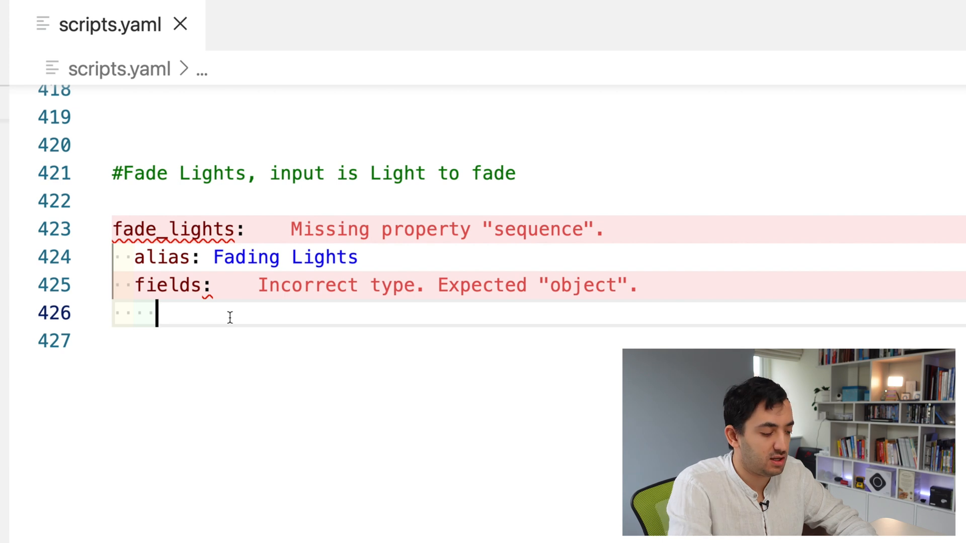
type("light:")
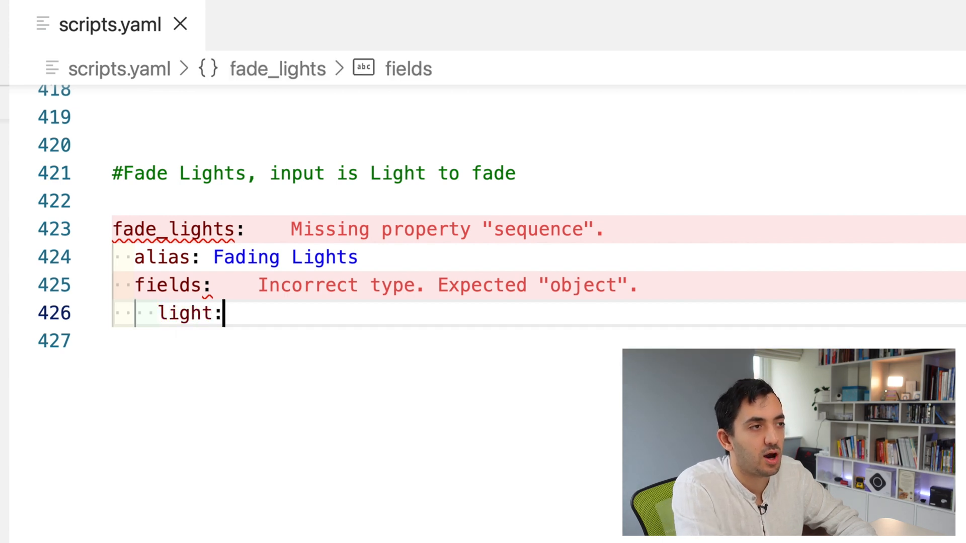
key("enter")
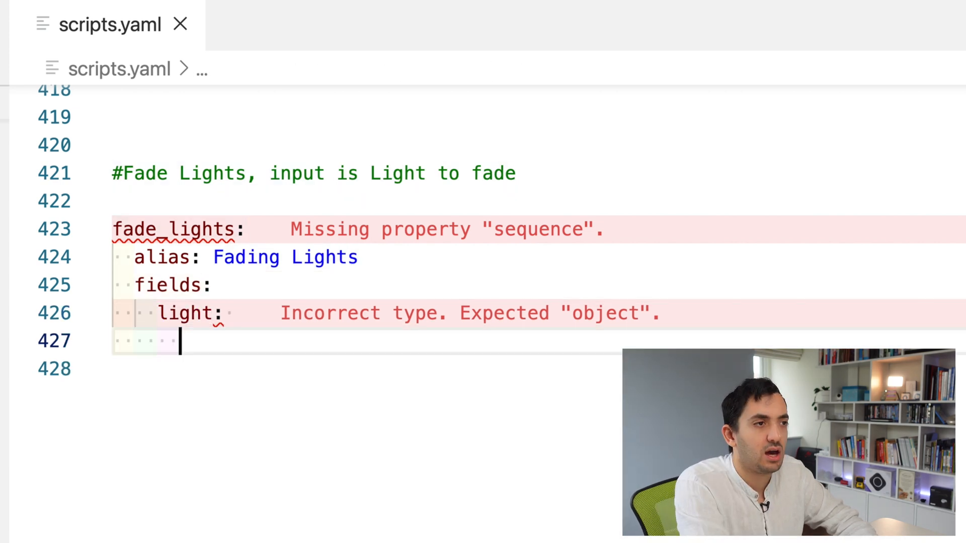
type("description:")
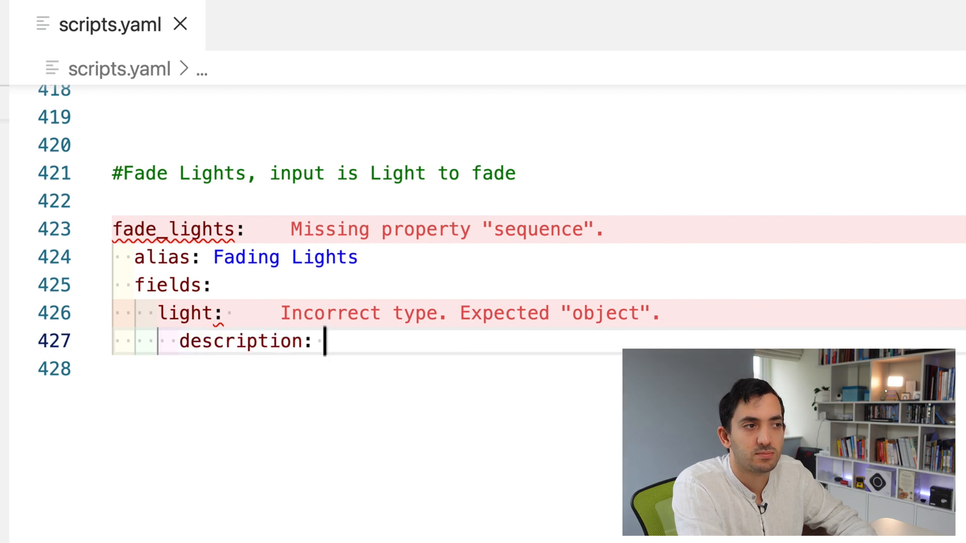
type("Light to fade")
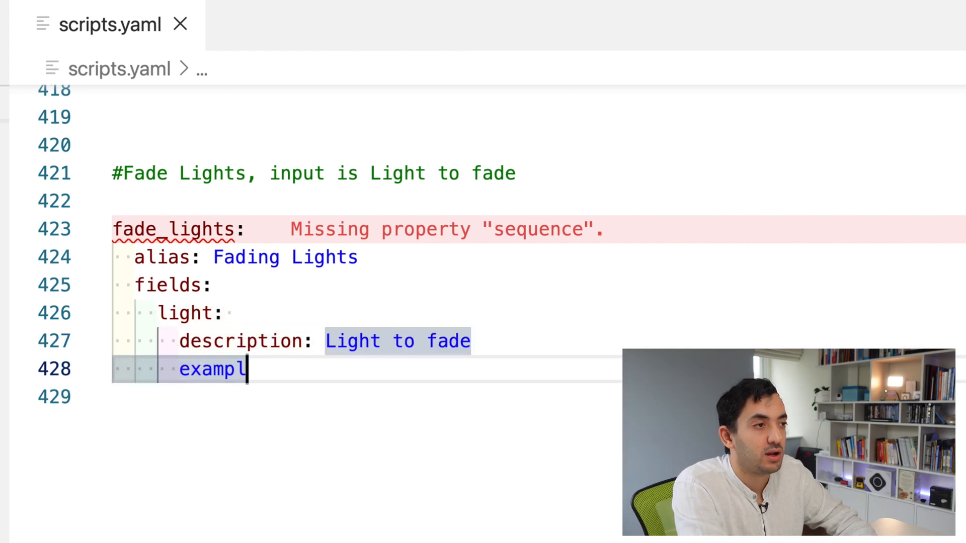
type(":")
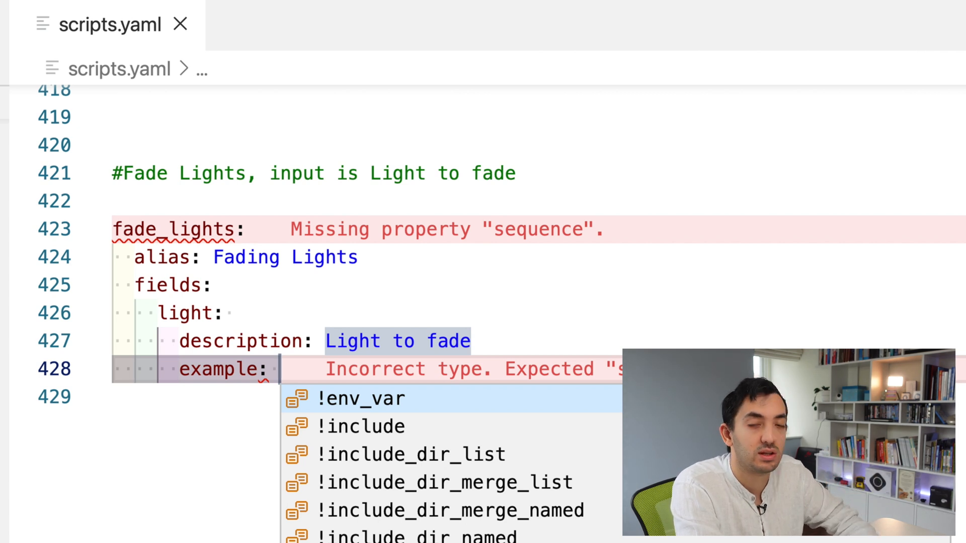
type("imac_")
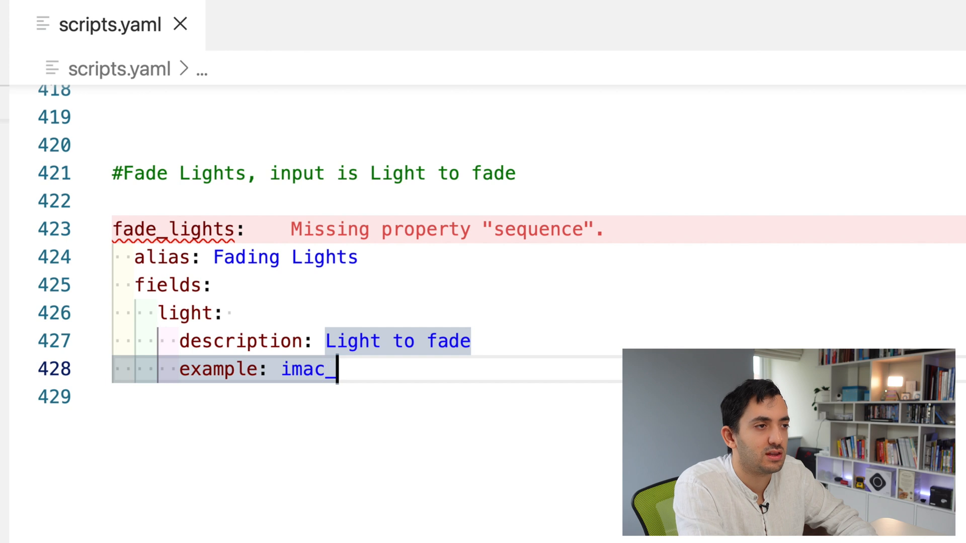
type("lamp")
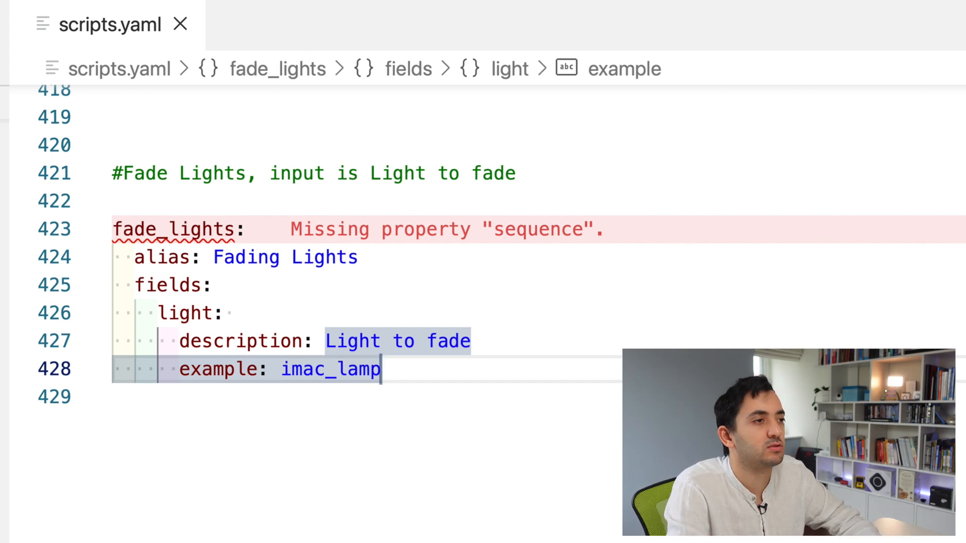
key("enter")
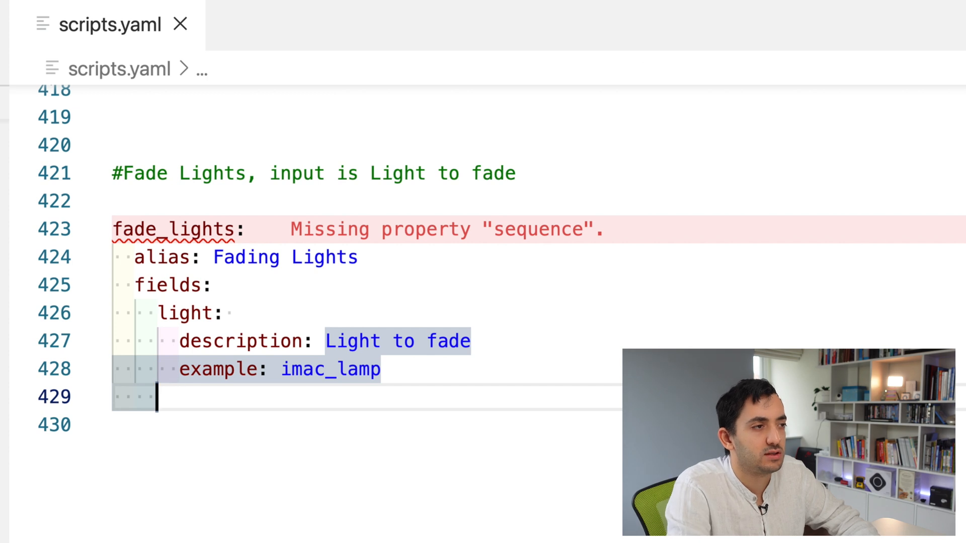
left_click(160, 313)
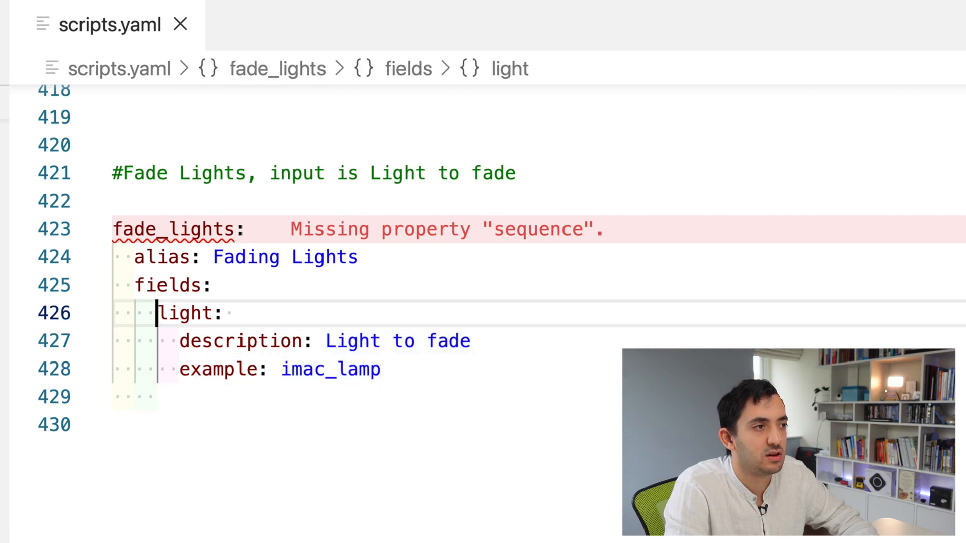
double_click(187, 313)
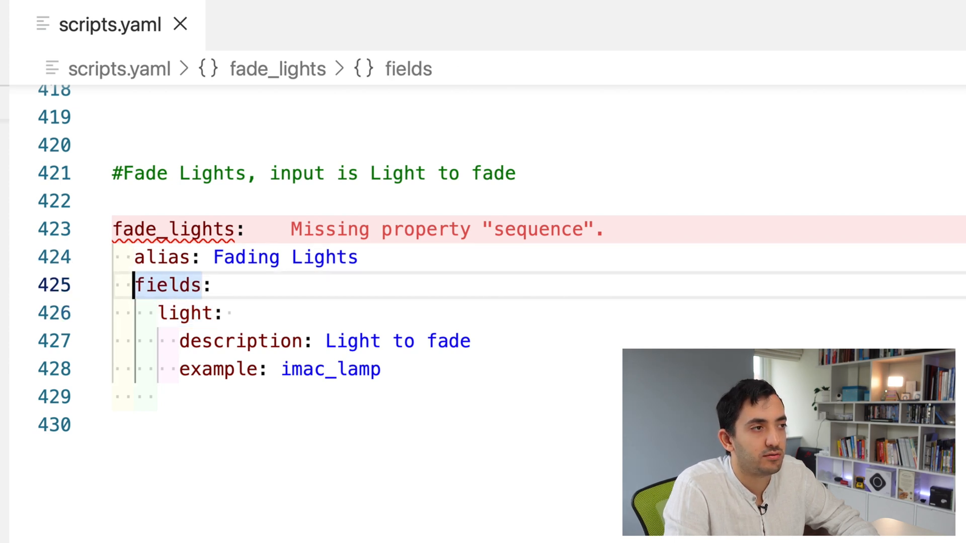
left_click(163, 257)
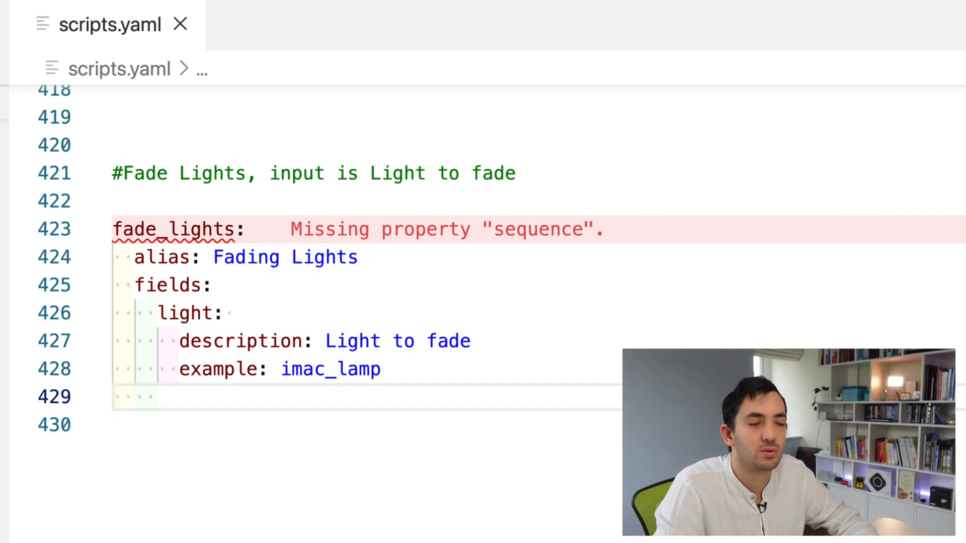
left_click(157, 397)
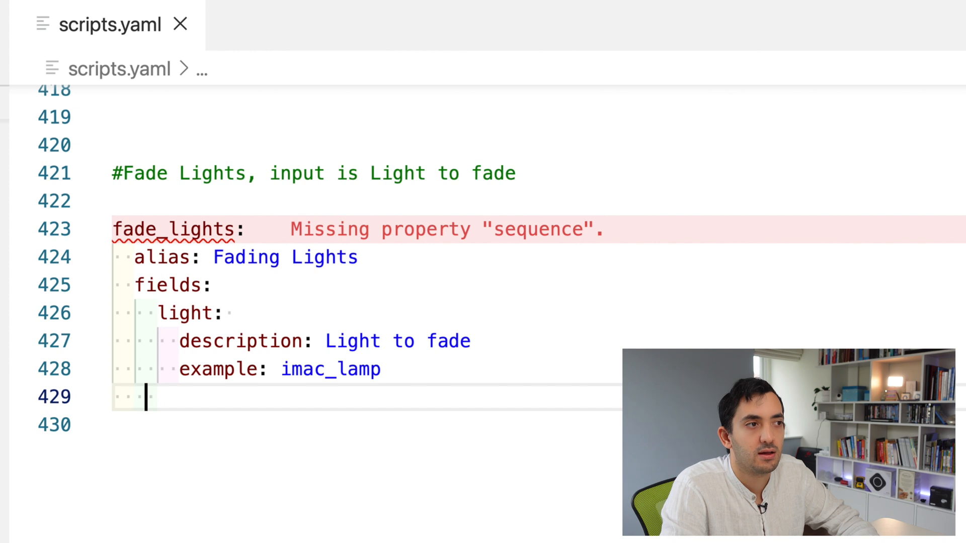
left_click(159, 229)
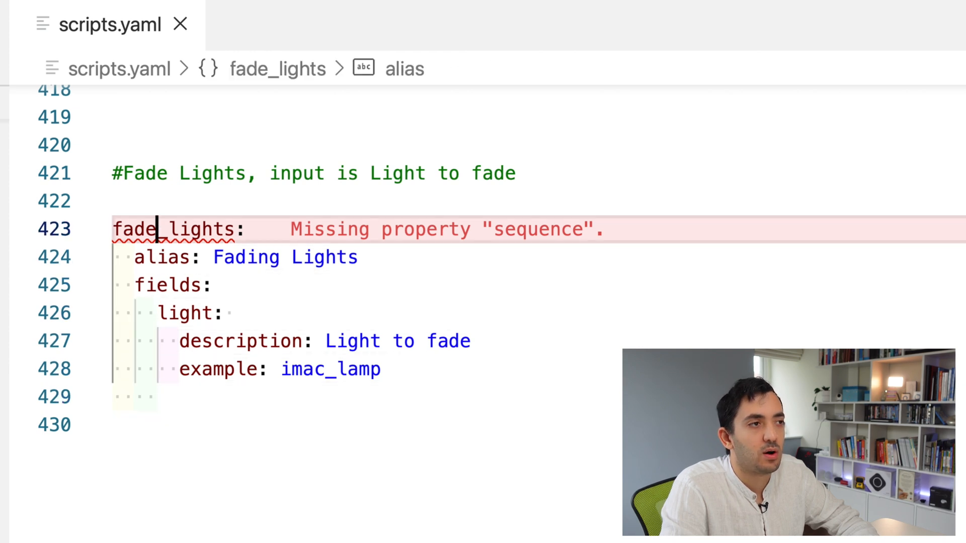
left_click(168, 229)
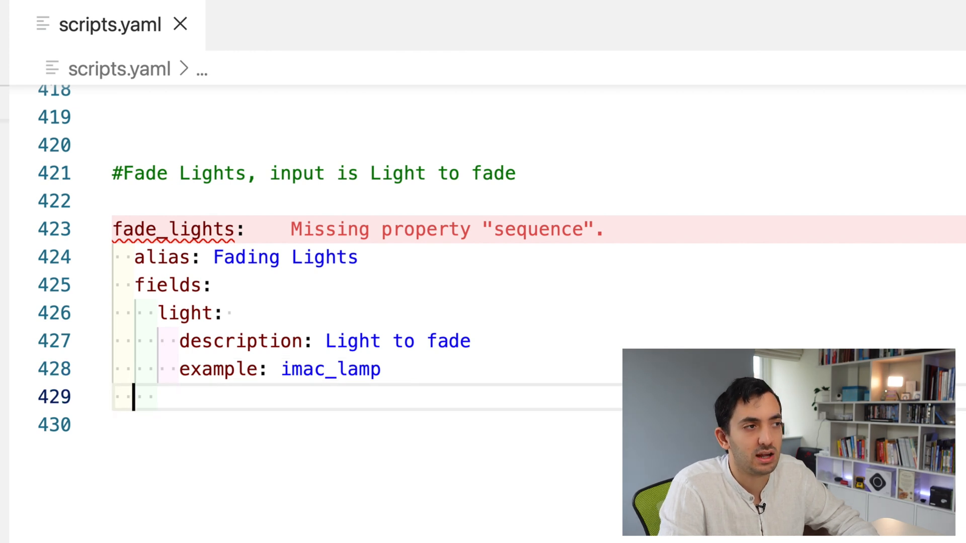
- Add a sequence key under fade_lights, indented level with alias and fields, ready for its first line
type("sequence:")
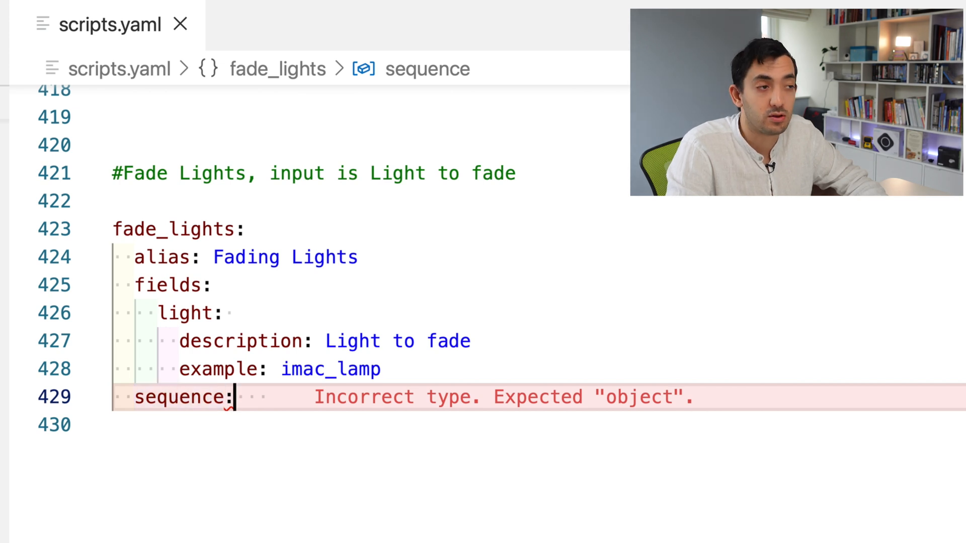
left_click(218, 397)
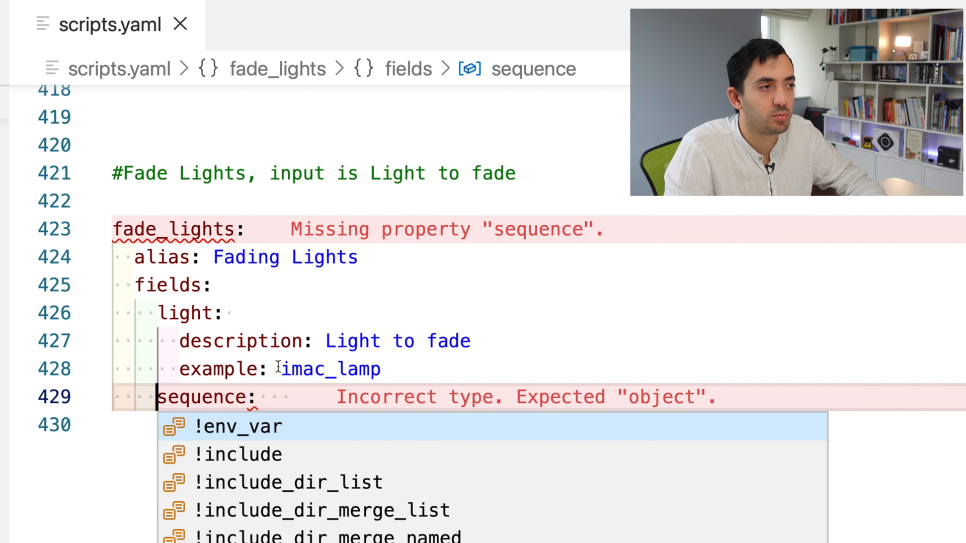
key("Escape")
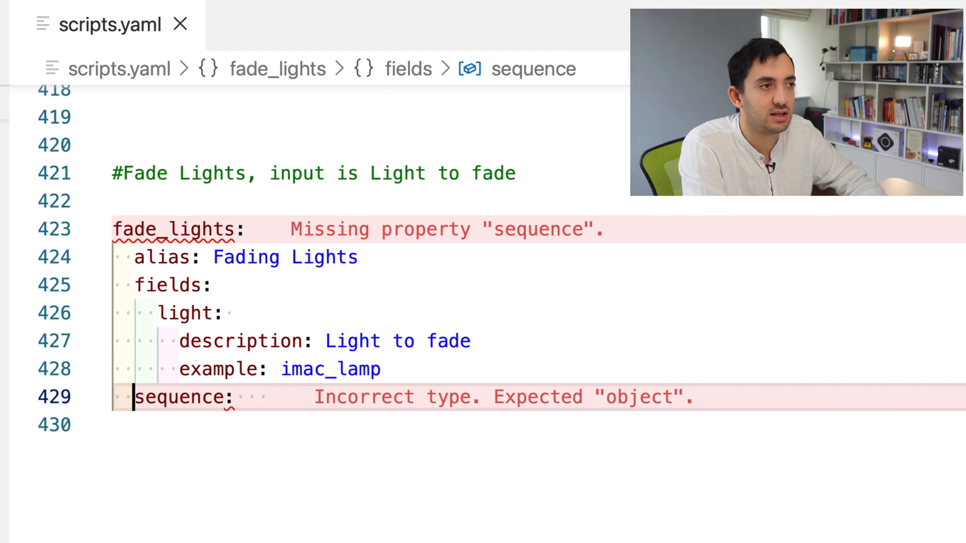
left_click(179, 398)
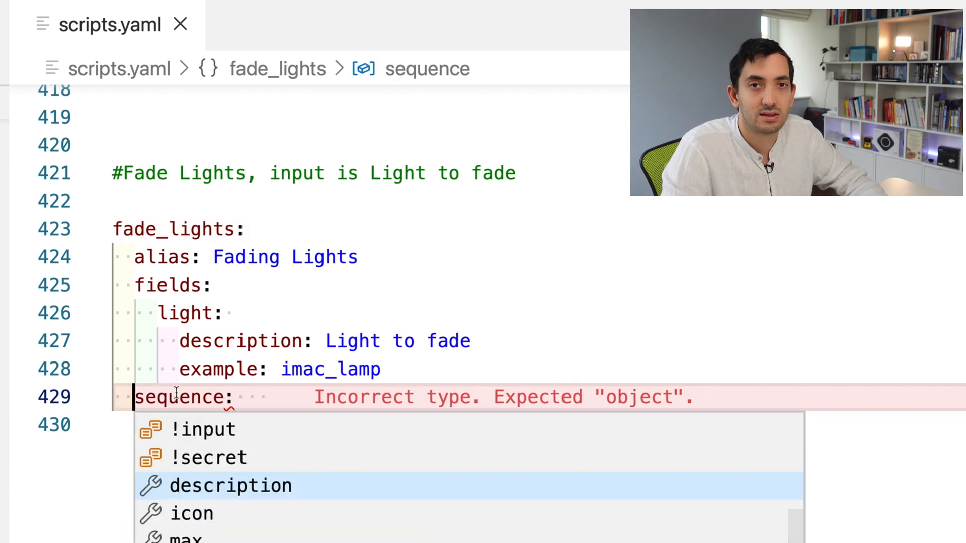
key("Escape")
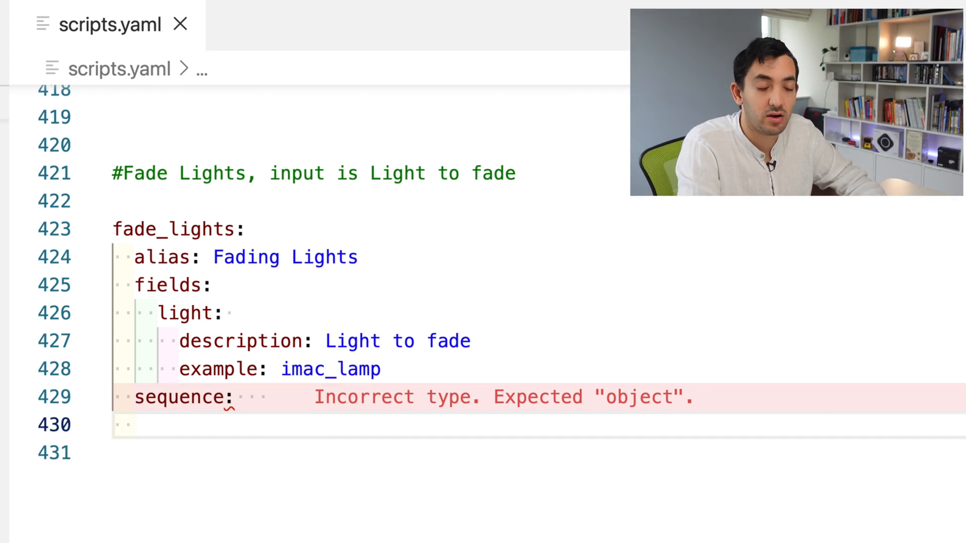
- Start the sequence with a variables step setting light_entity to light.{{ light }}
type("-")
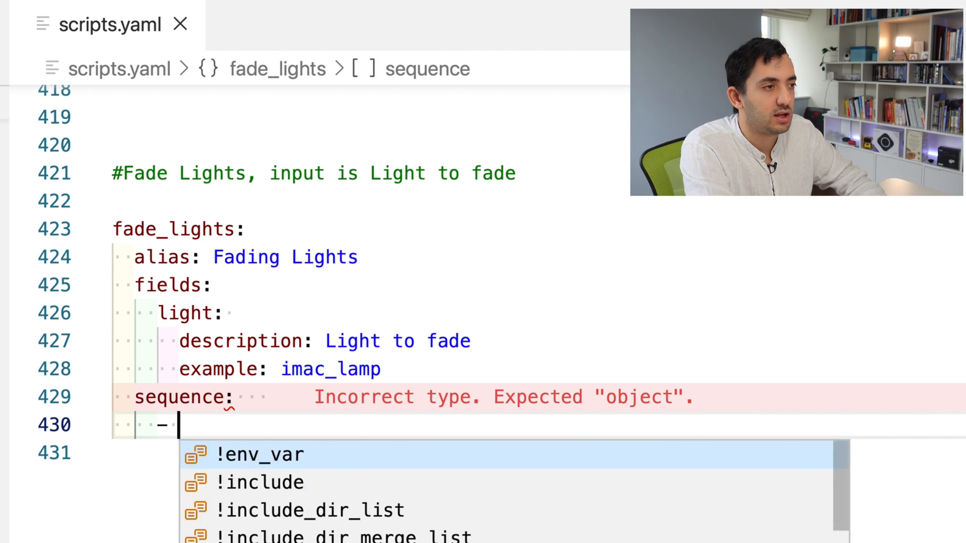
type("variables:")
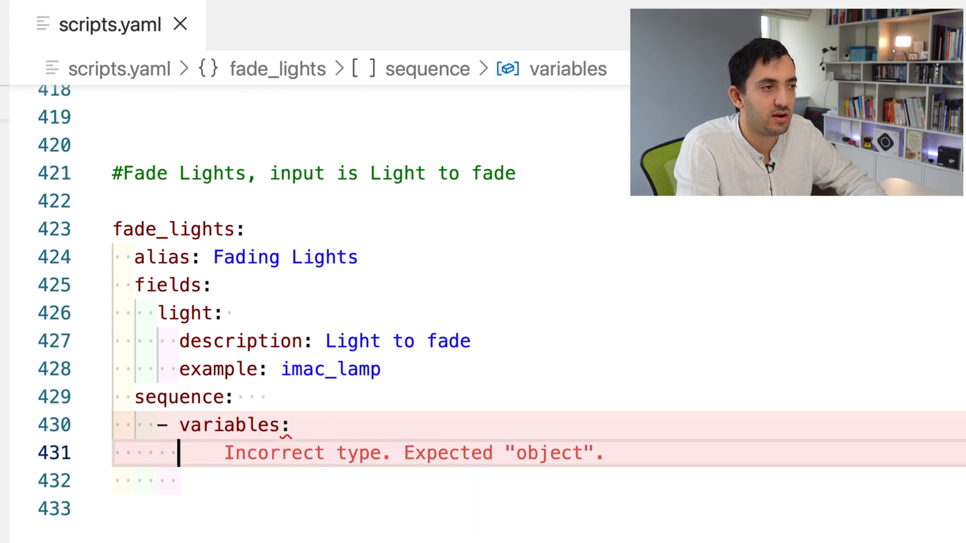
type("light_")
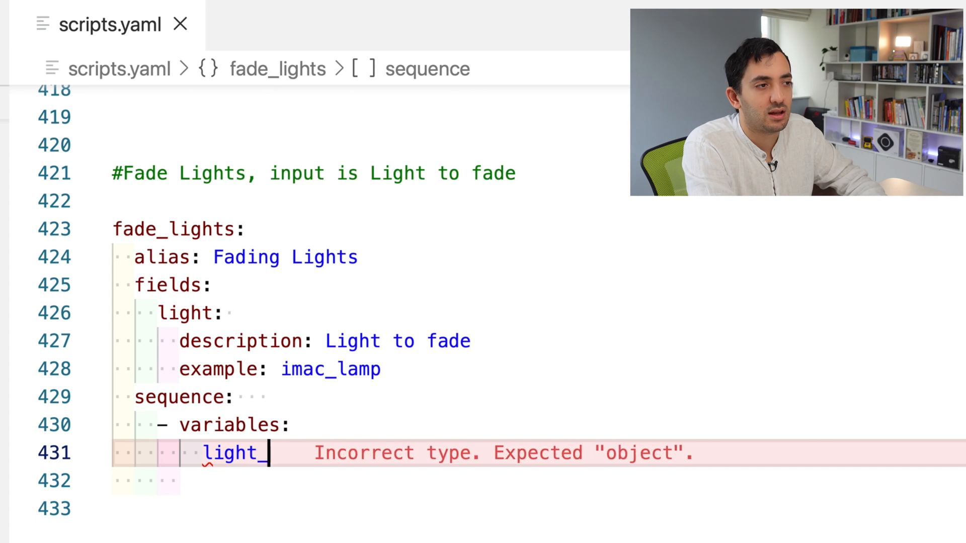
type("entity:")
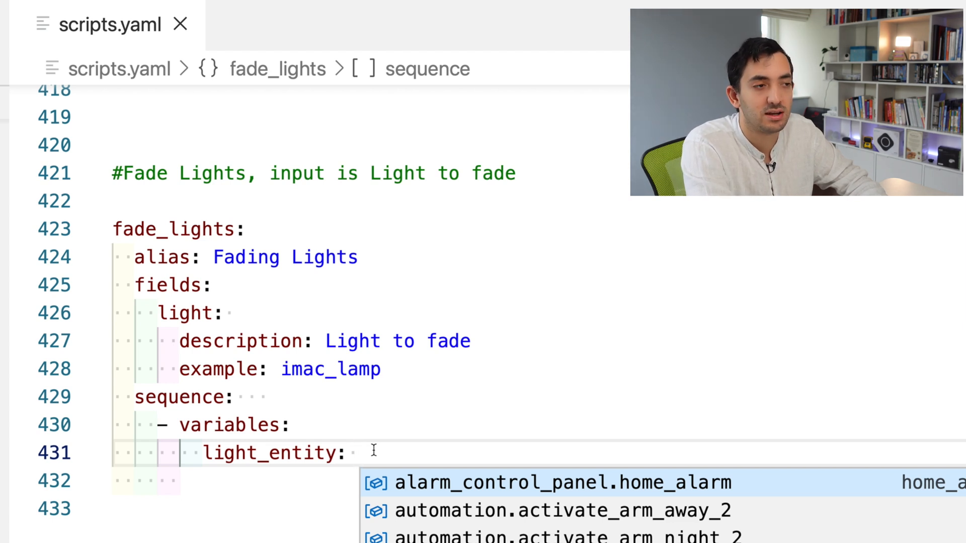
type("light.")
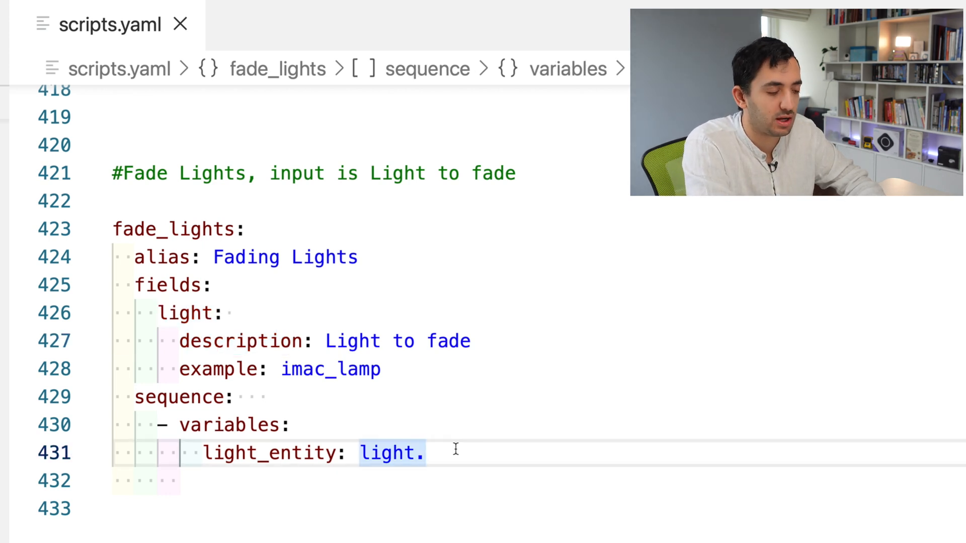
type("{{}}")
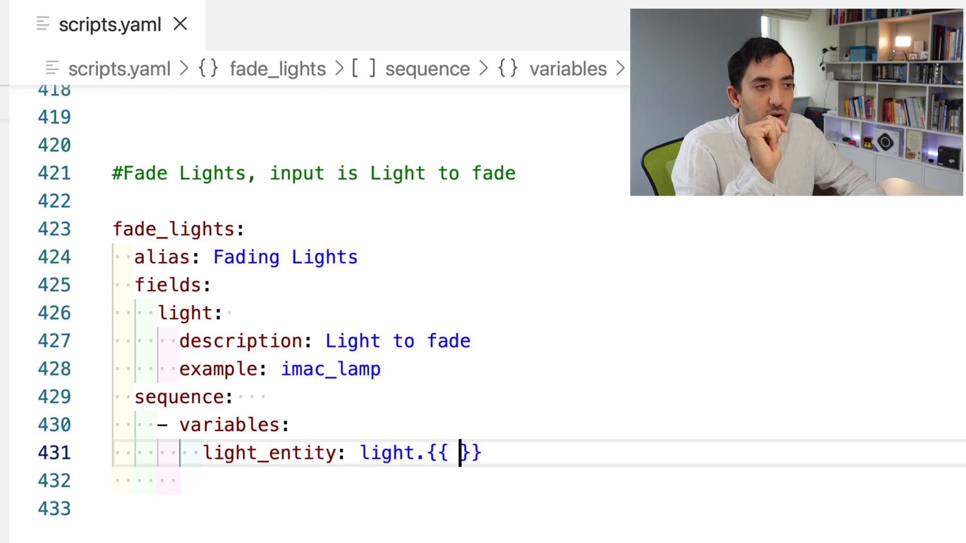
type("light")
left_click(538, 480)
type("# setting our input number")
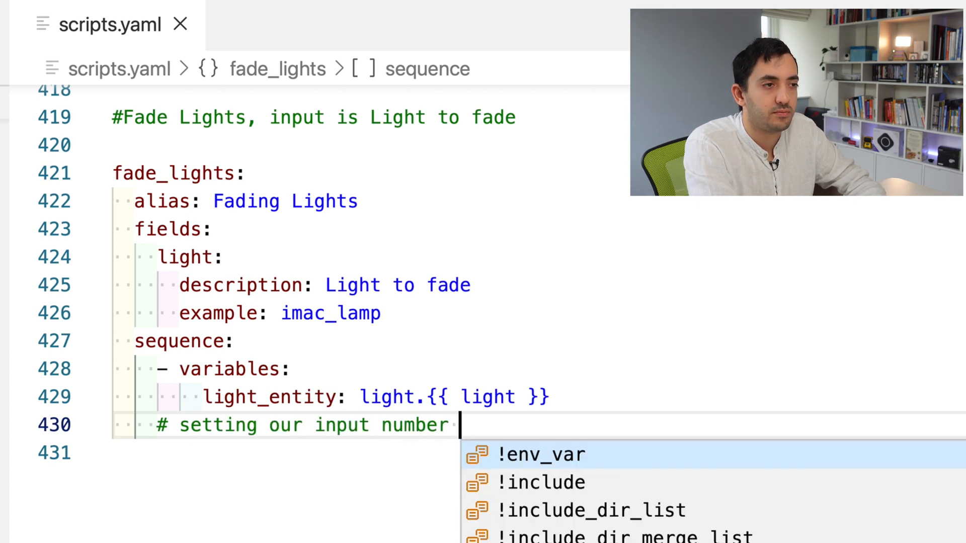
- Add a commented input_number.set_value service step targeting input_number.brightness_level
type("to 255")
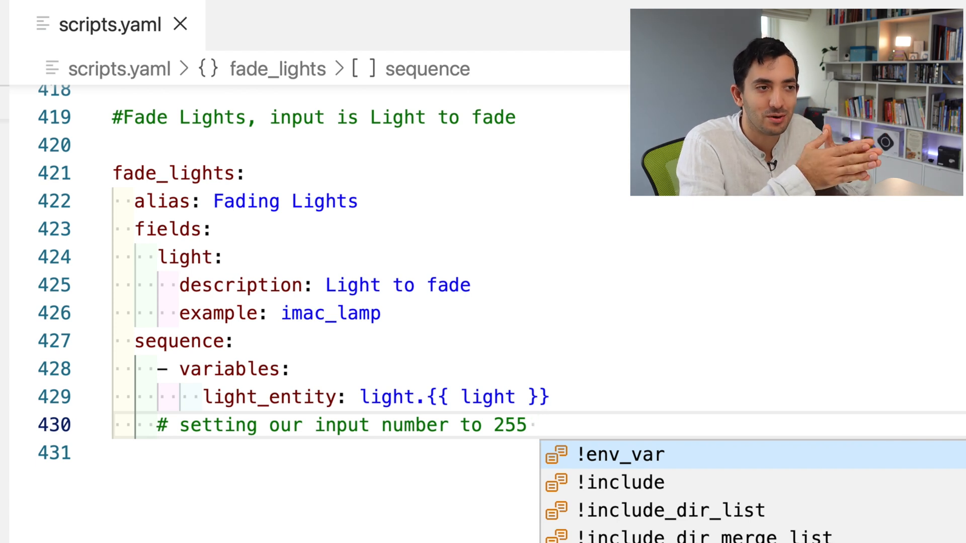
type("- seriv")
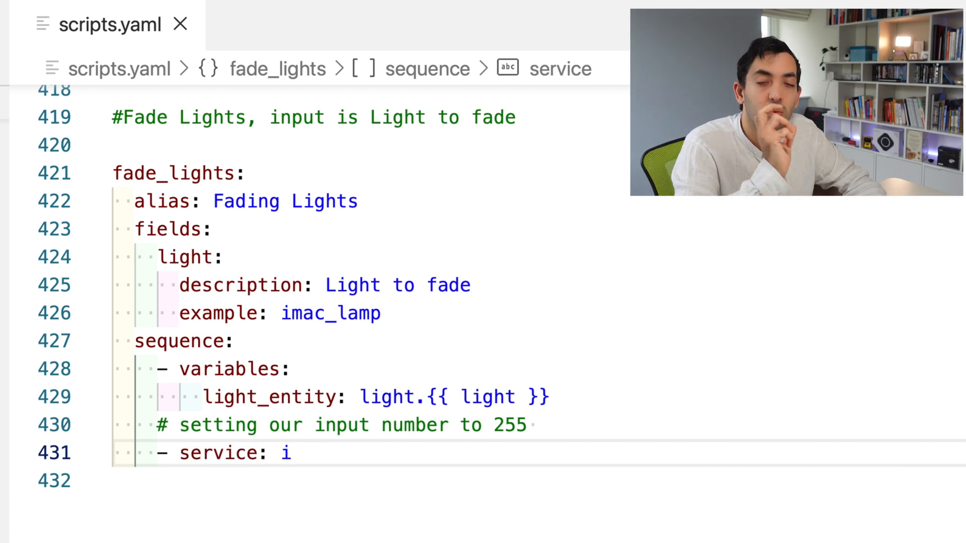
key("Backspace")
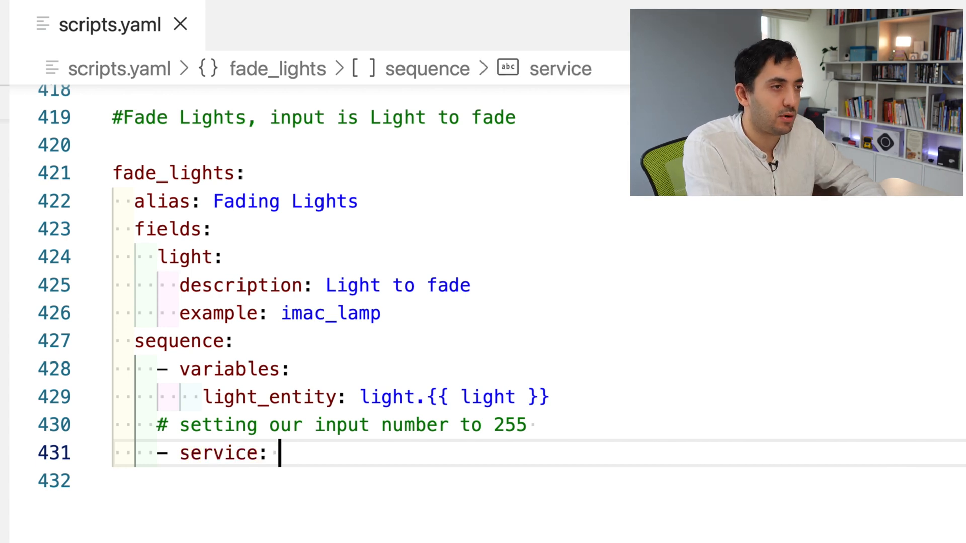
type("input_number.set_valu")
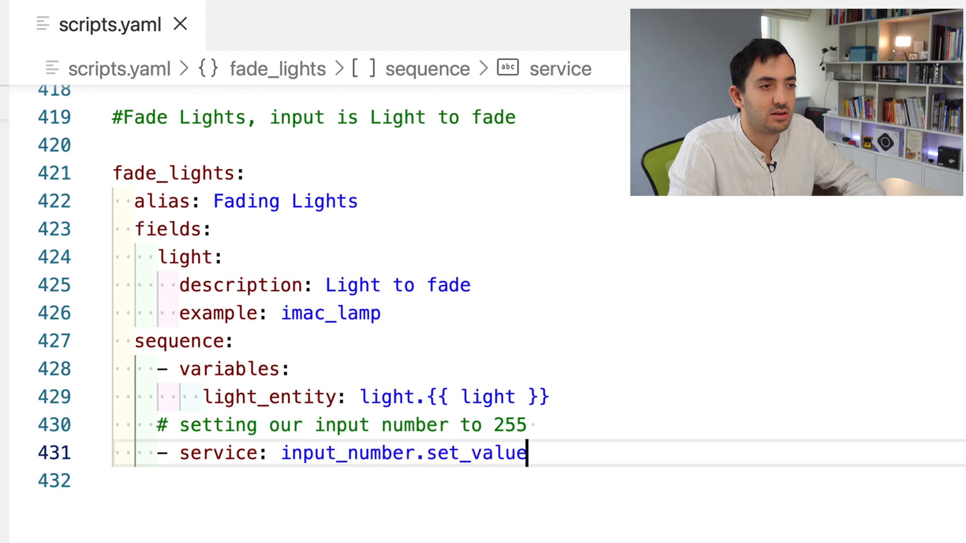
type("entity_id:")
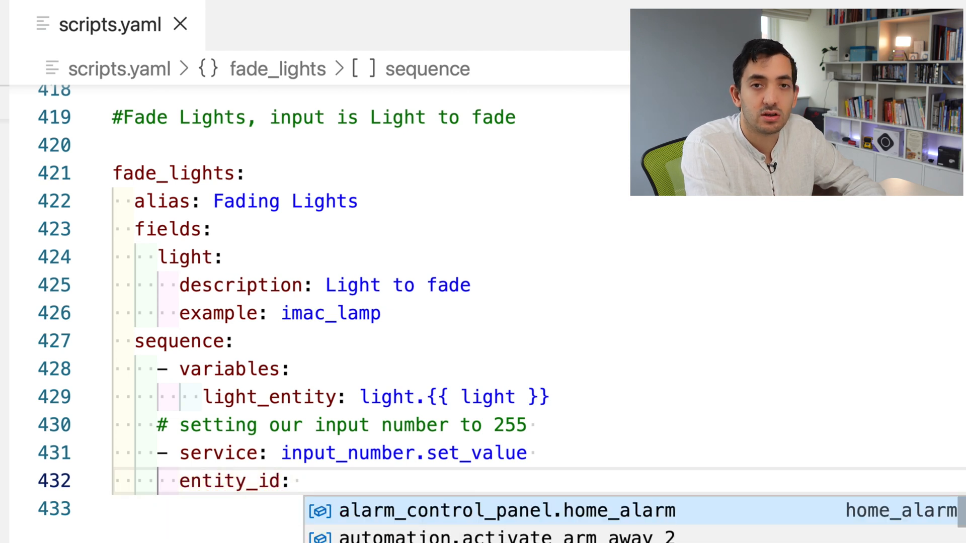
type("input_number.brightness_level")
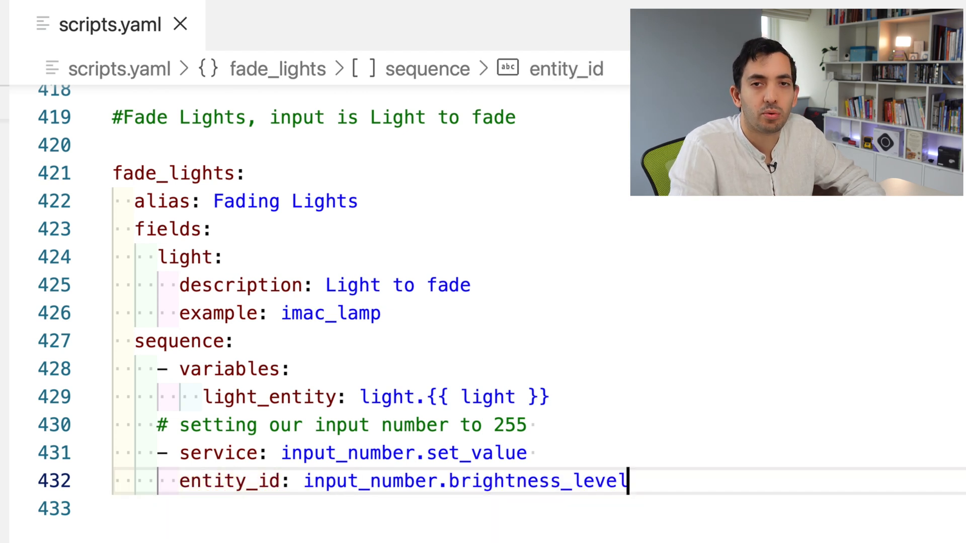
- Give that step a data block with value 255
type("d")
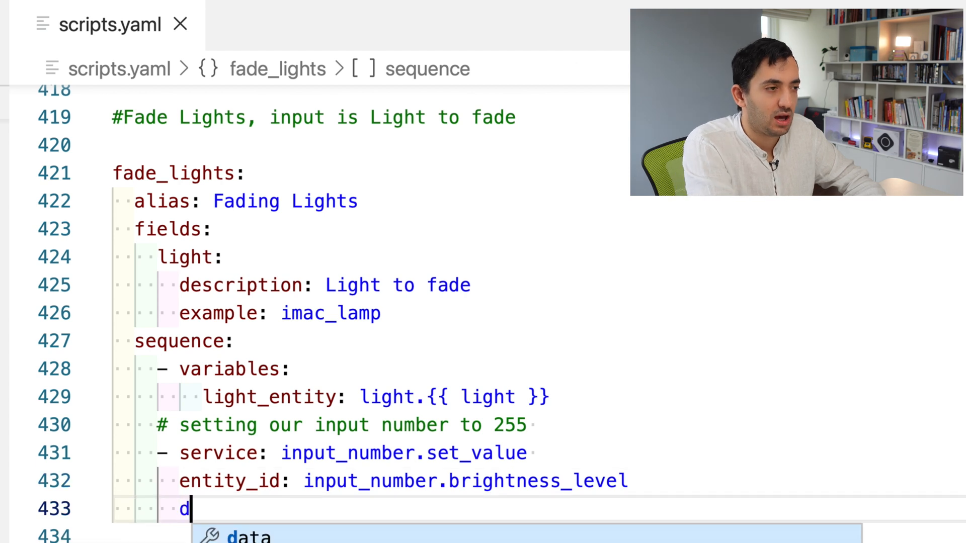
type("ata:")
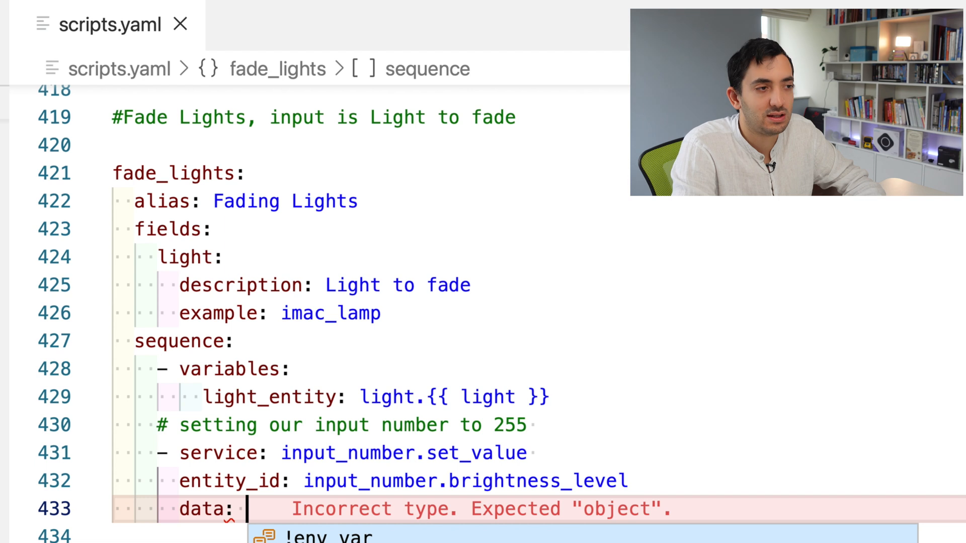
type("!en")
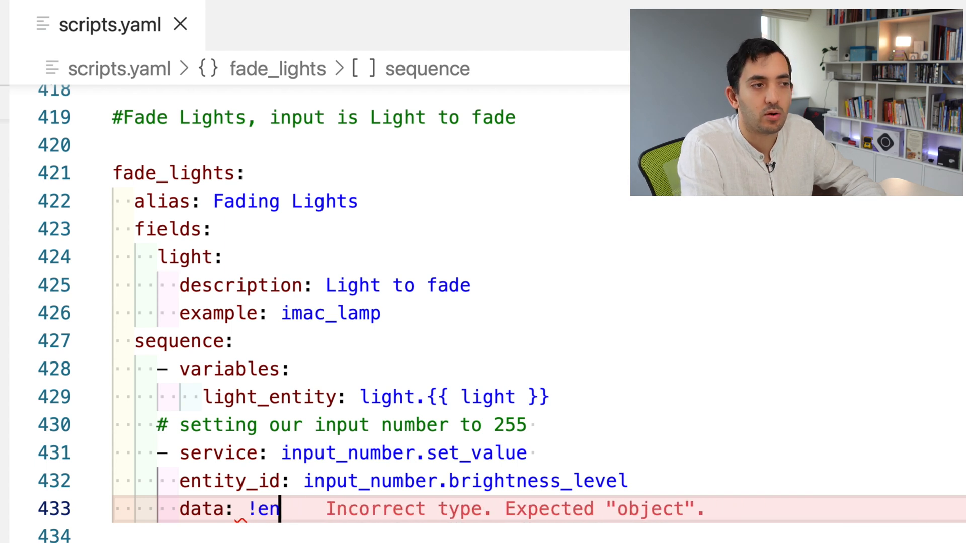
key("BackSpace")
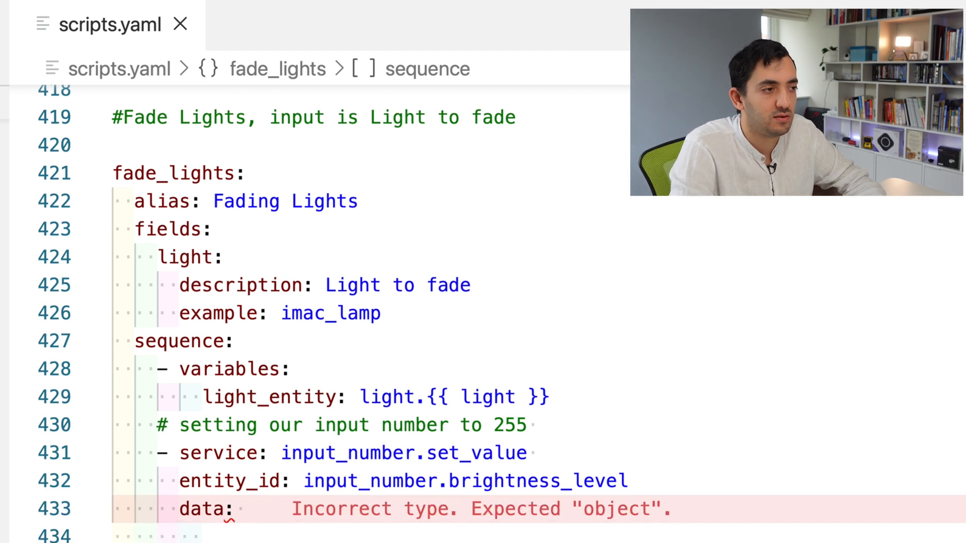
type("val")
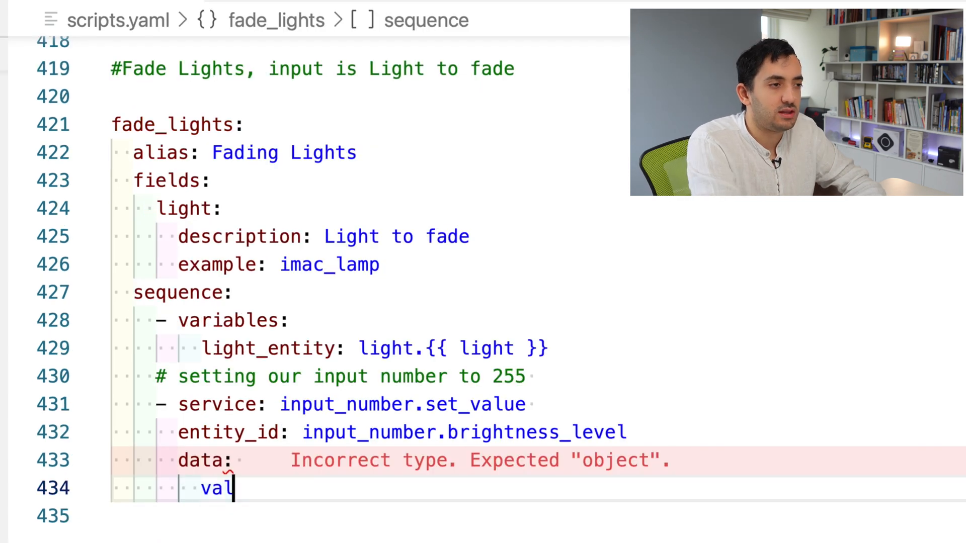
type("ue: 2")
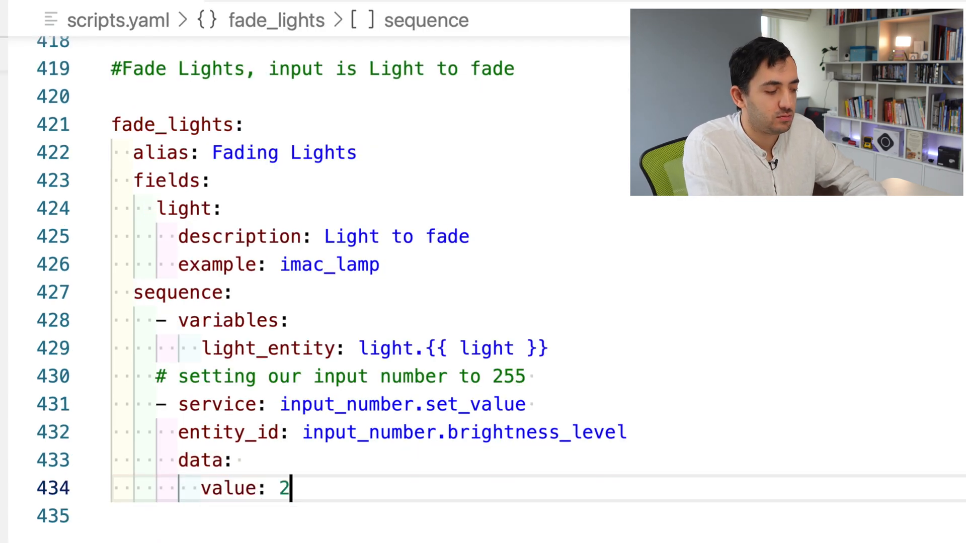
type("55")
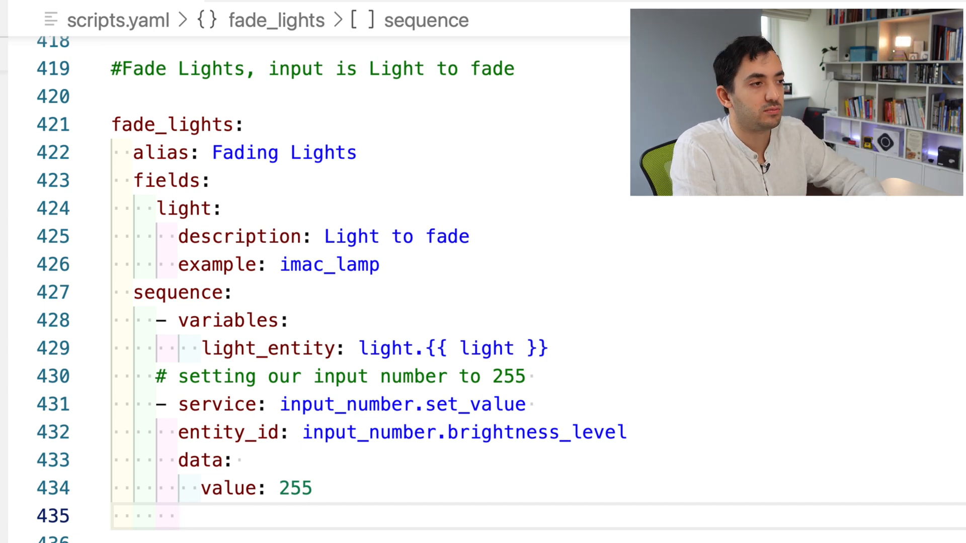
scroll("down", 3)
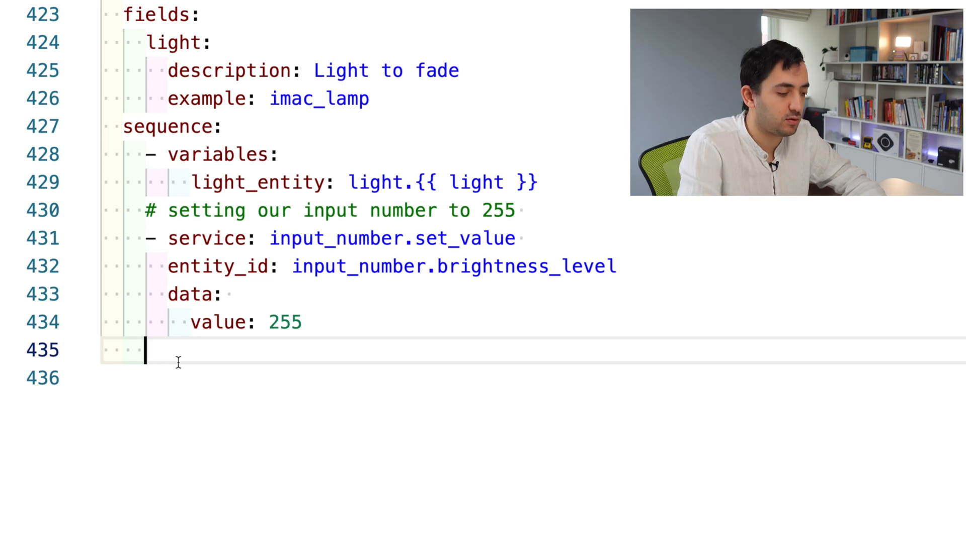
- Add a repeat step looping while numeric_state of input_number.brightness_level is above 0
type("- re")
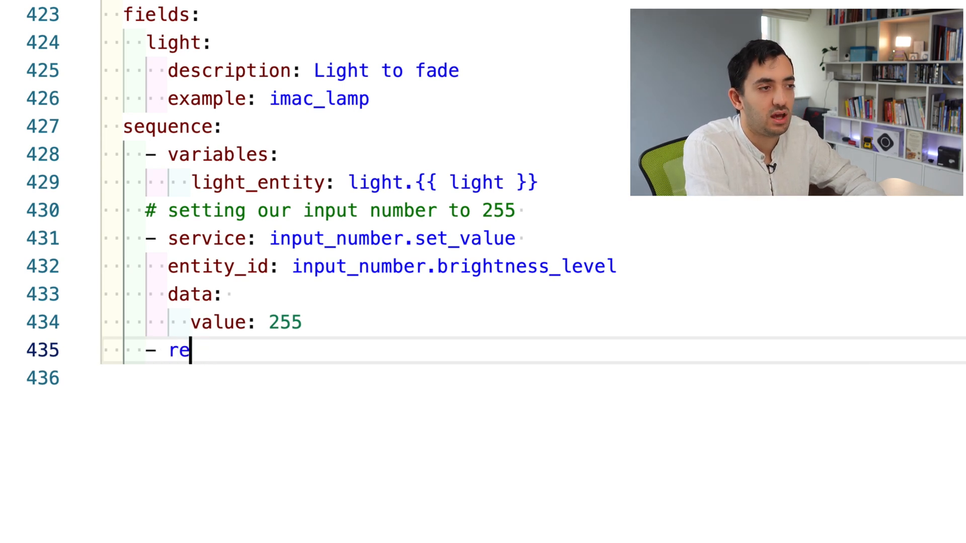
type("peat:")
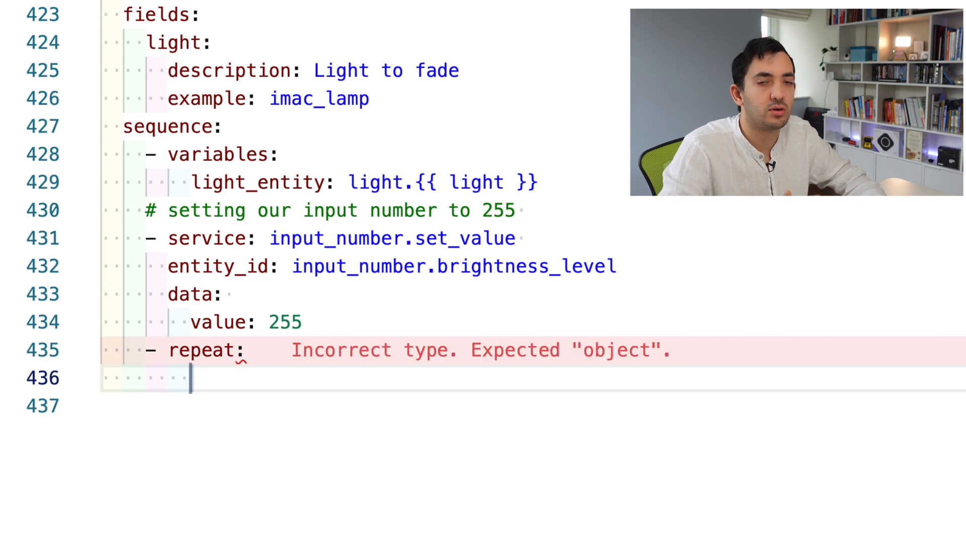
type("while:")
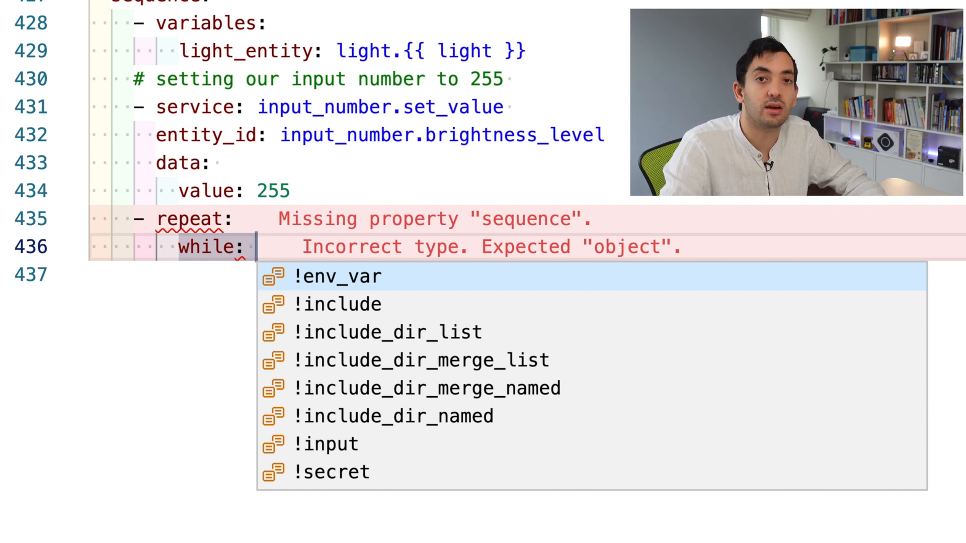
type("- condition: - condition: numeric_state")
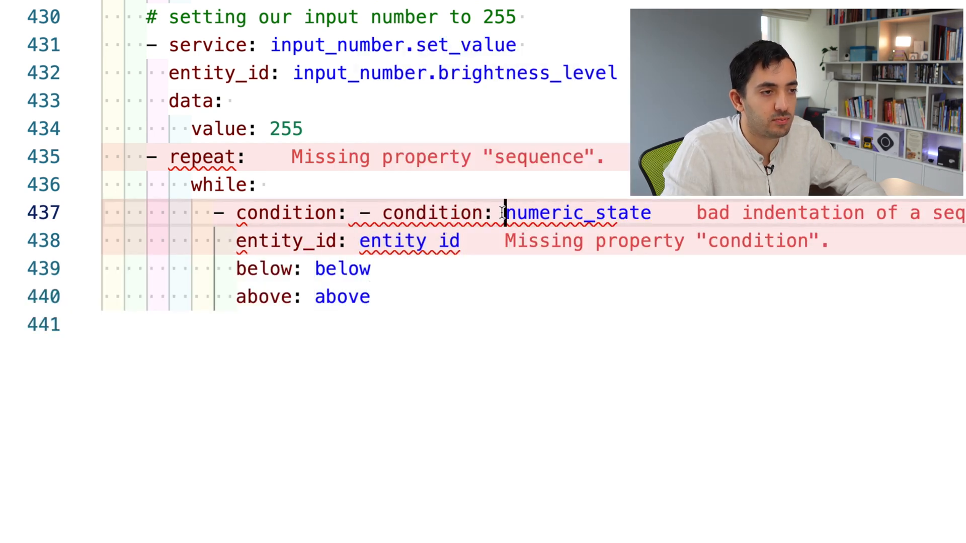
key("Backspace")
type("input_number.brightness_level")
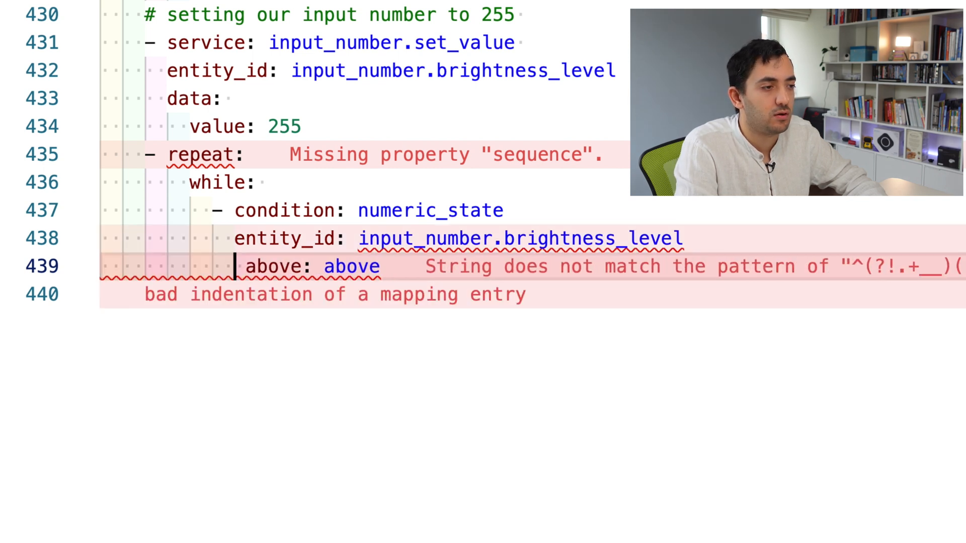
double_click(349, 266)
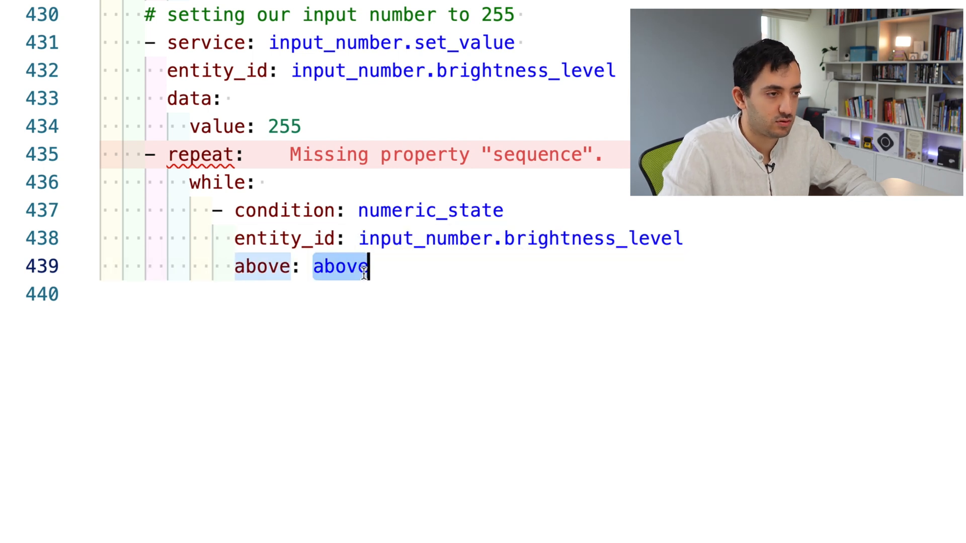
type("0")
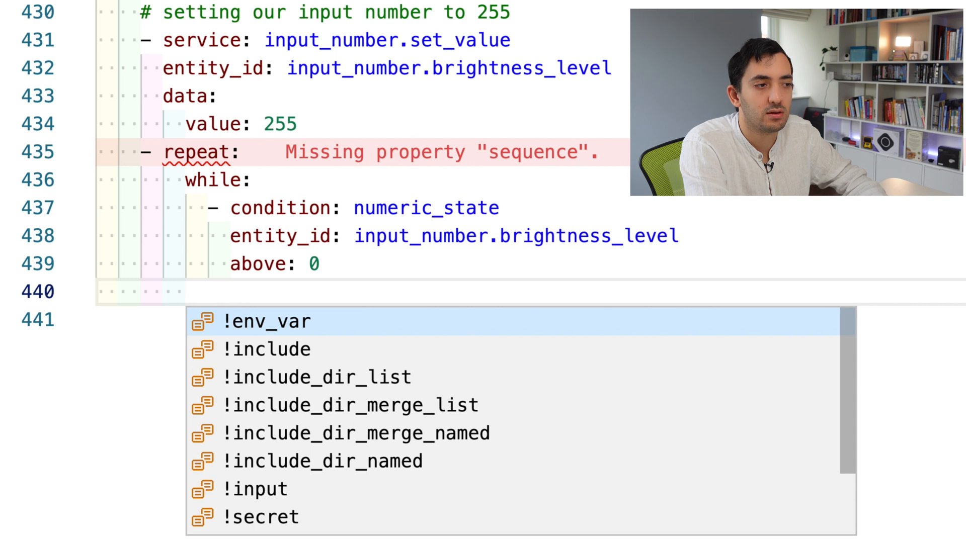
- Inside the repeat, add a light.turn_on step targeting entity_id "{{ light_entity }}" and start its data key
type("sequence:")
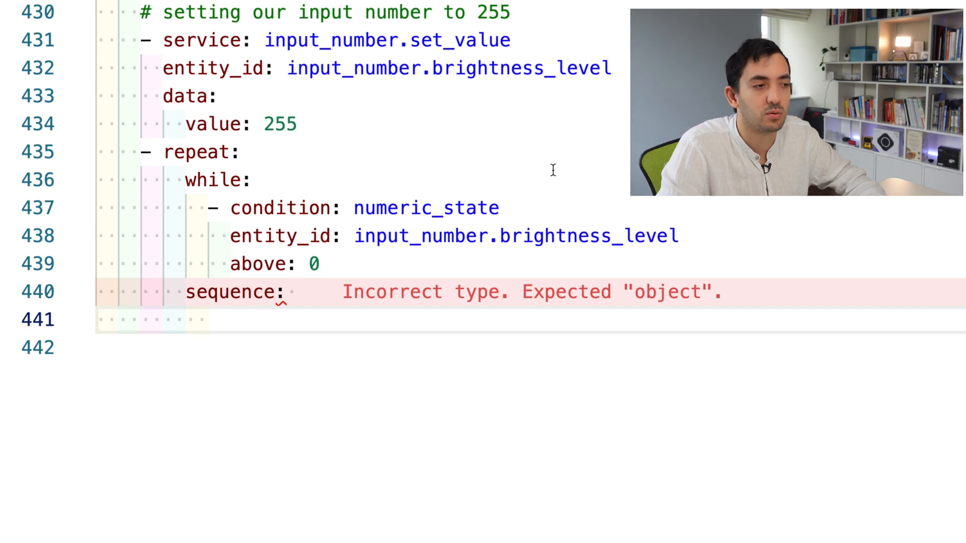
type("- service")
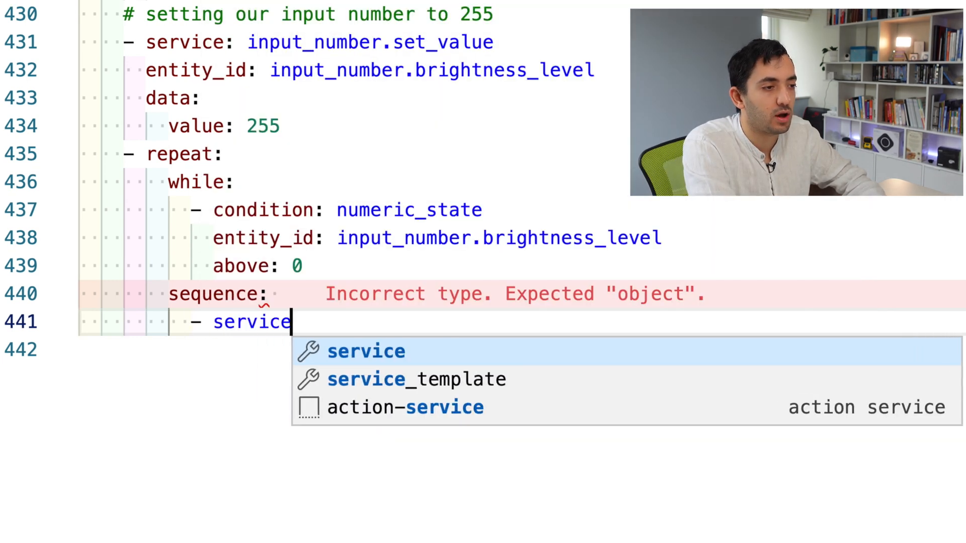
type(": light.turn_on")
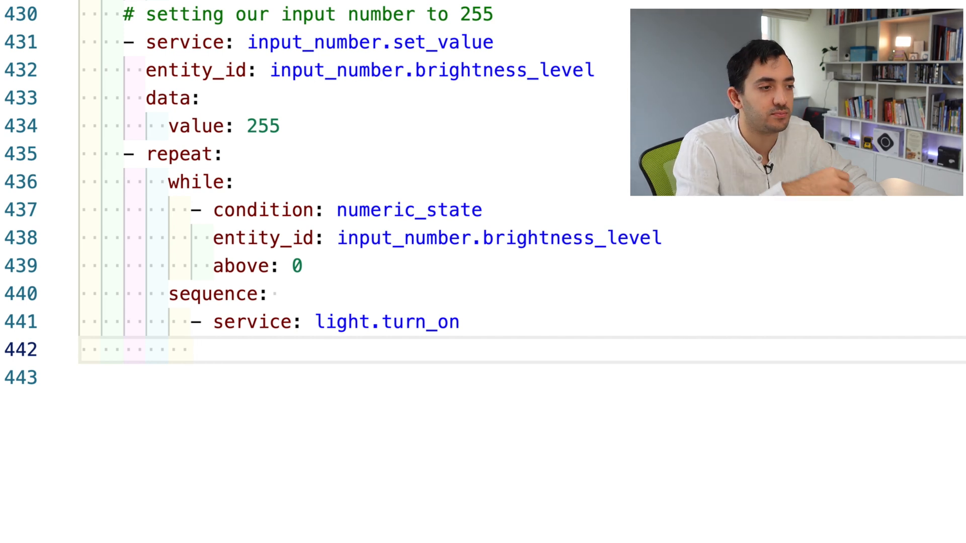
type("targe:")
left_click(522, 377)
type("entity_id:")
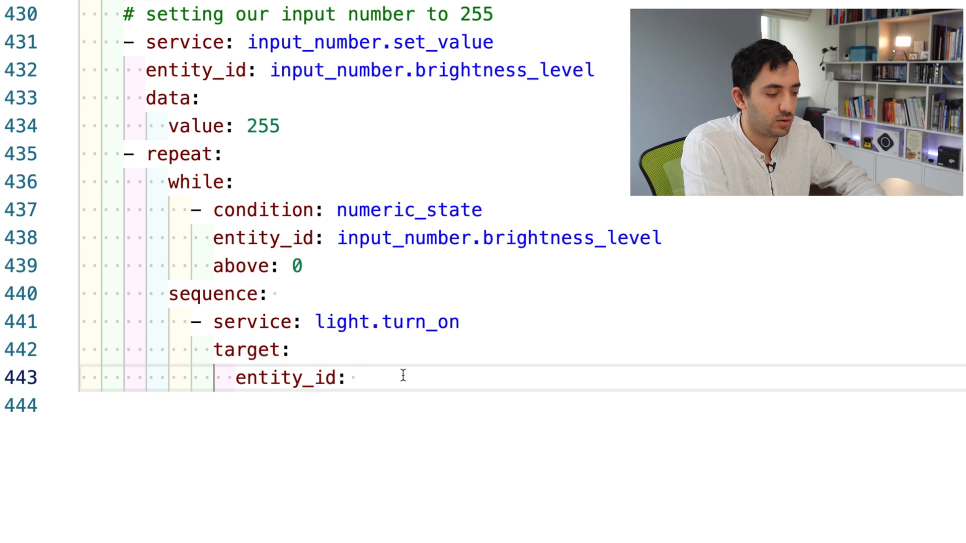
type("{{ }}")
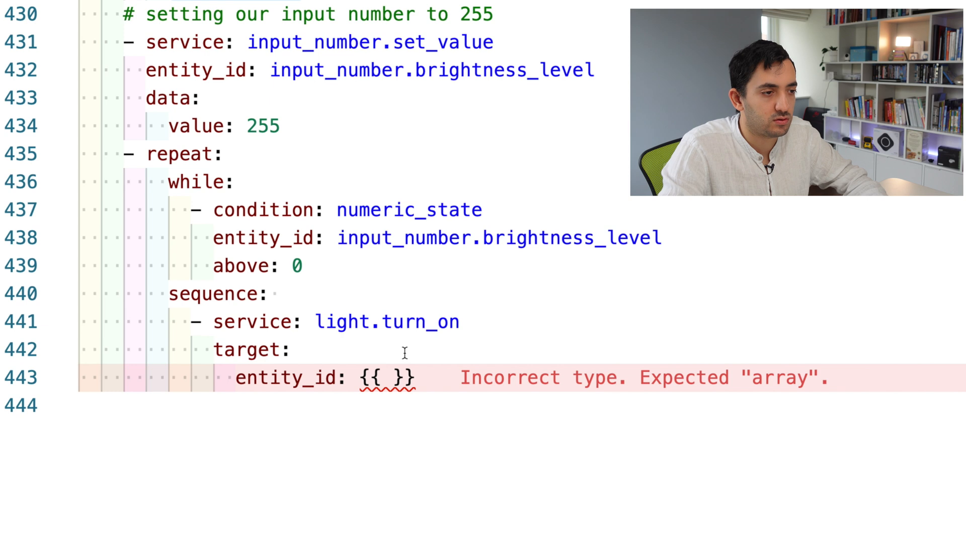
type("light_entity")
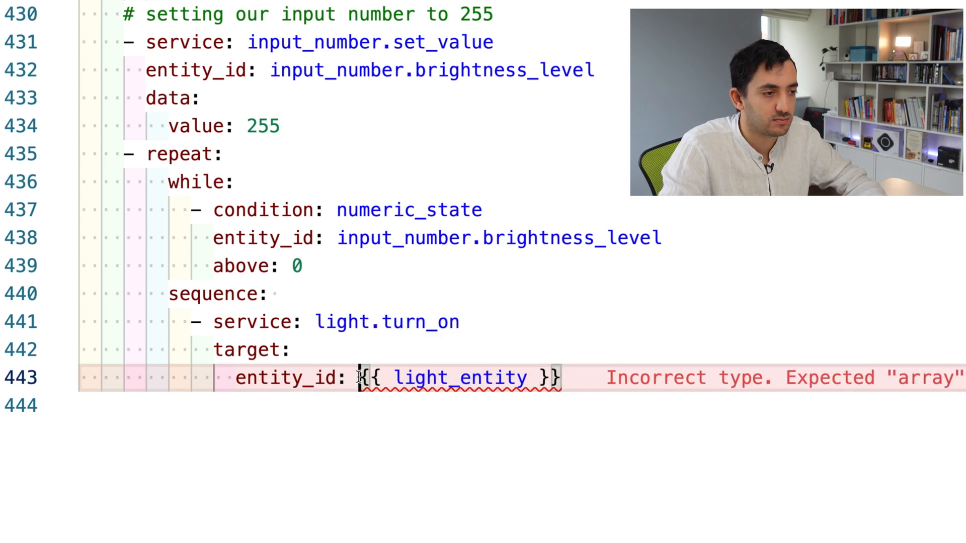
type("\"")
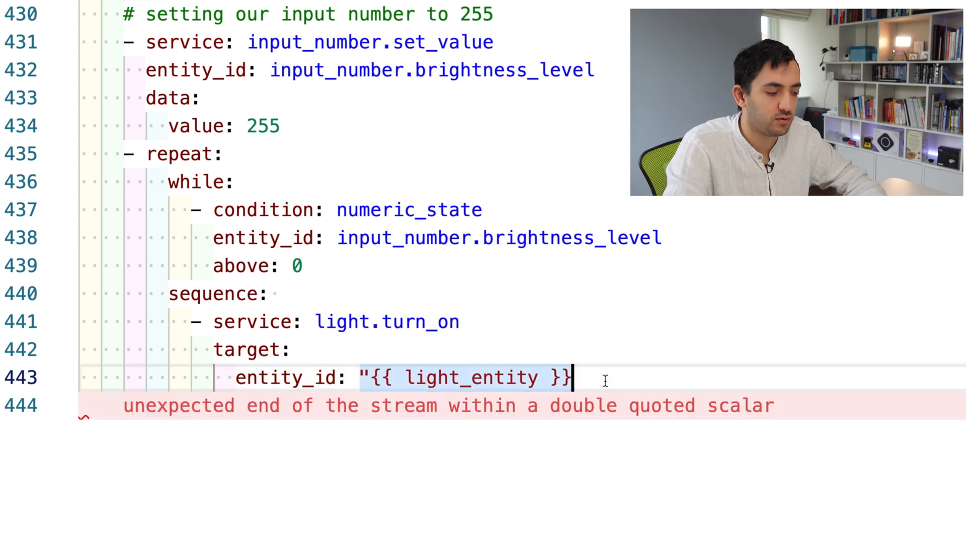
type("\"")
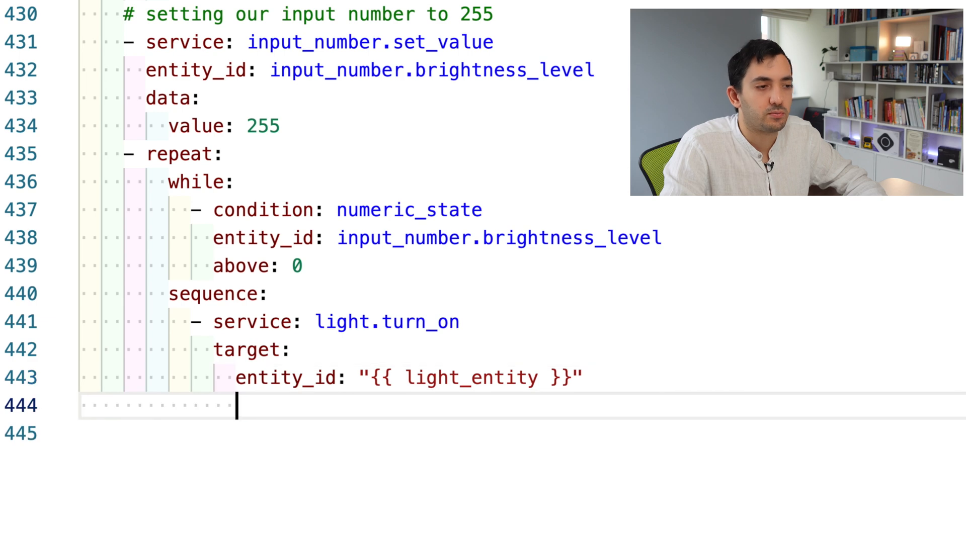
type("data: !env_var")
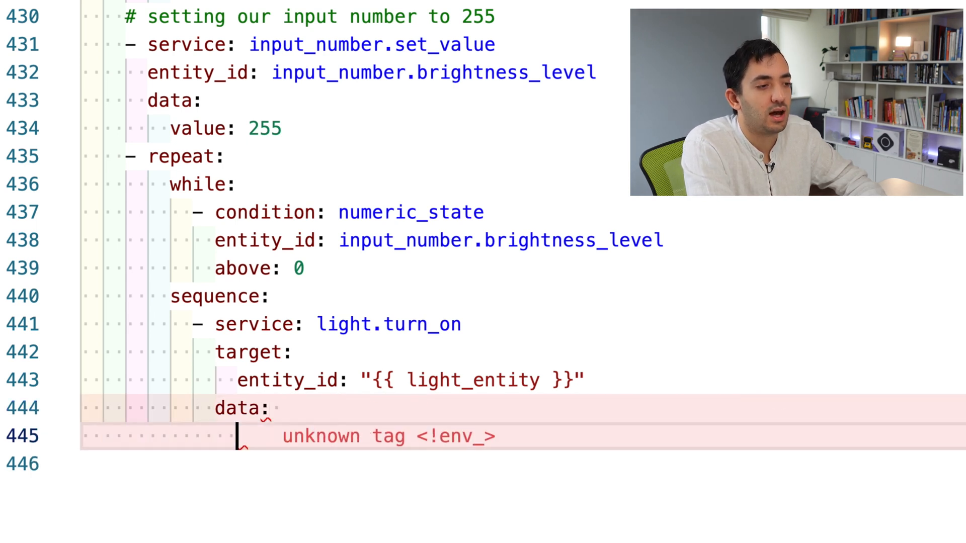
- Set data brightness to "{{ states('input_number.brightness_level')|int }}"
type("brigh")
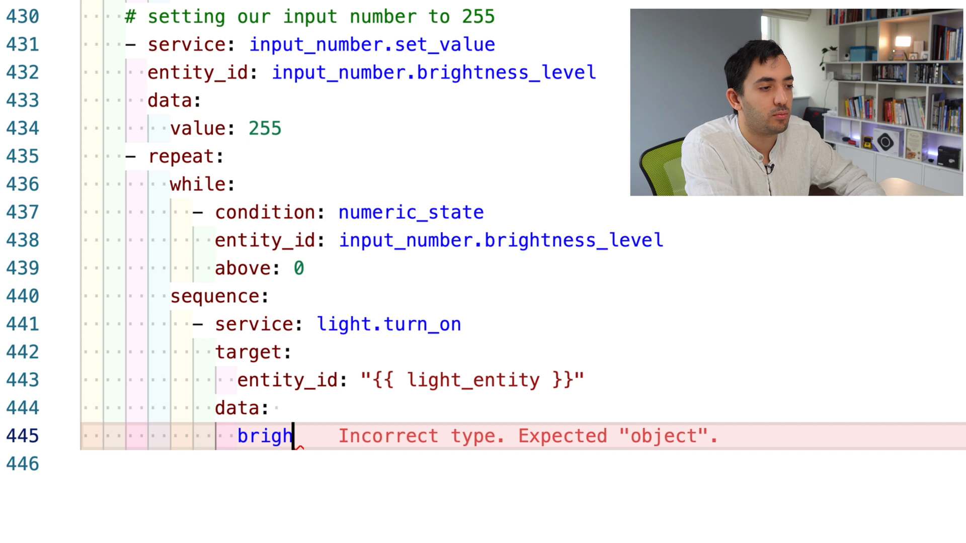
type("tness: 255")
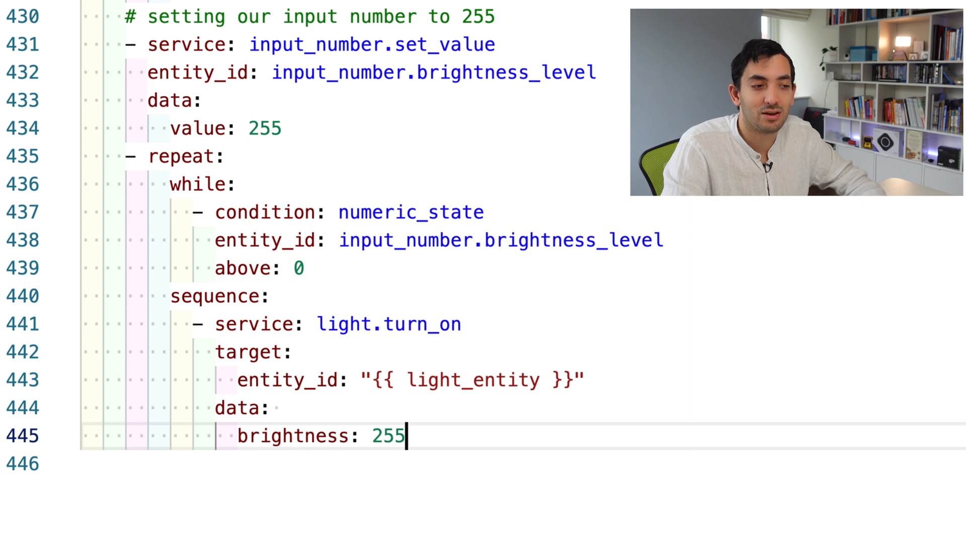
key("Backspace")
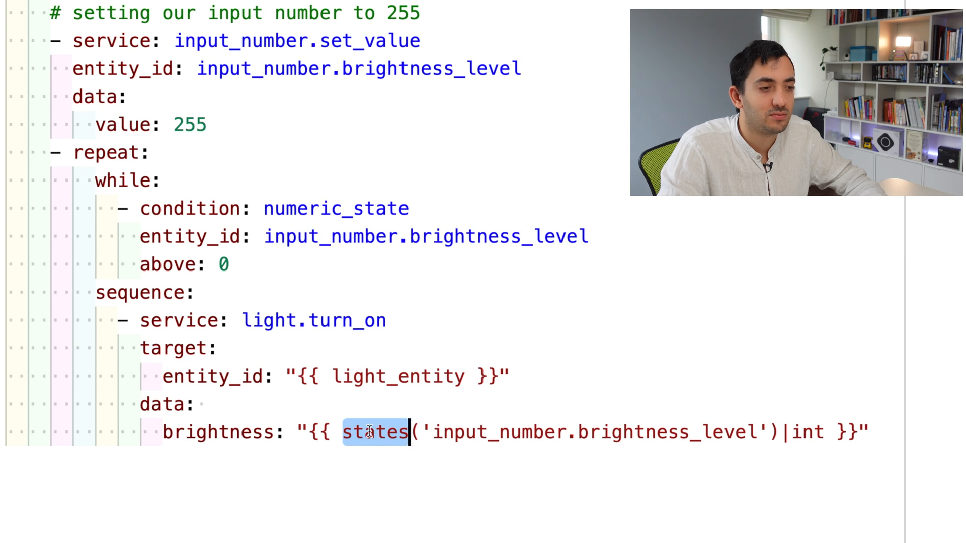
double_click(665, 431)
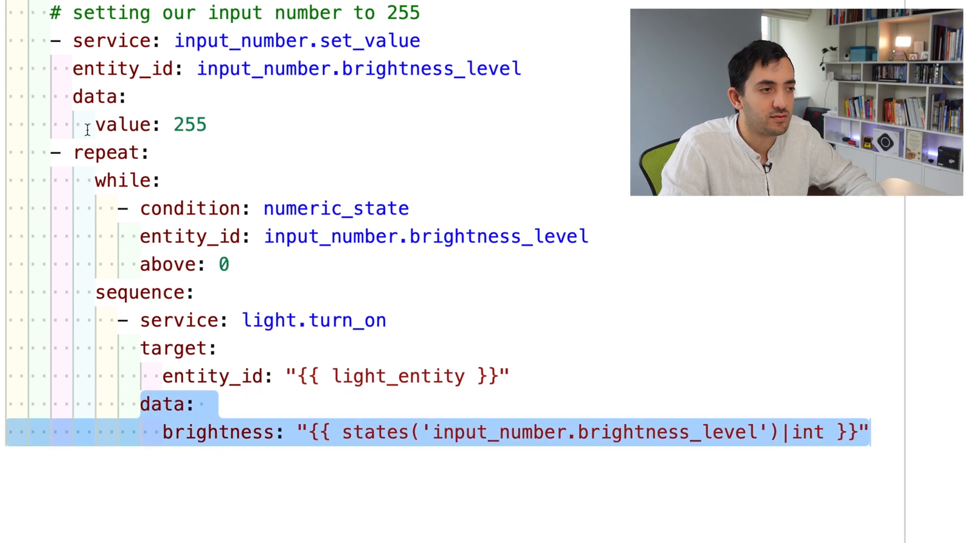
double_click(192, 125)
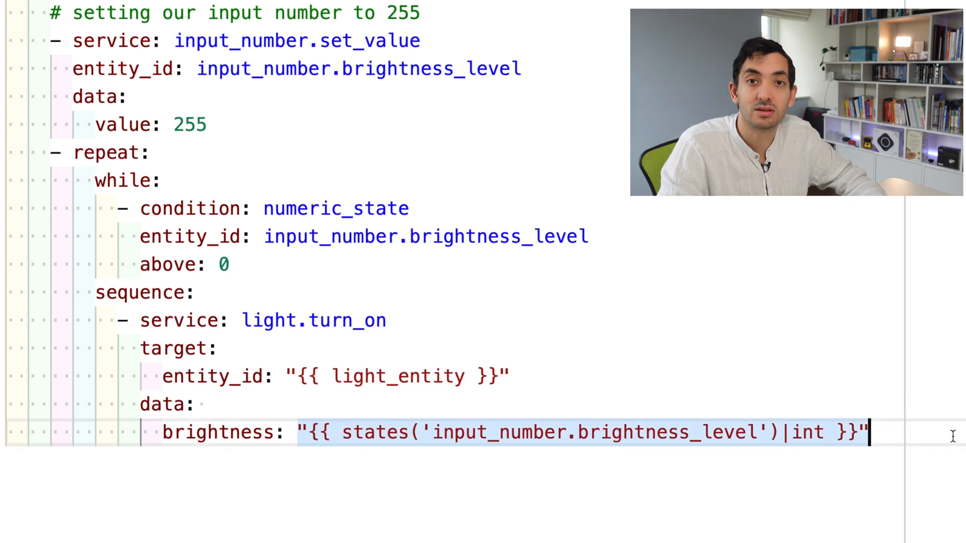
- Scroll through the loop sequence while the 1-second delay block is written below light.turn_on
scroll("down", 3)
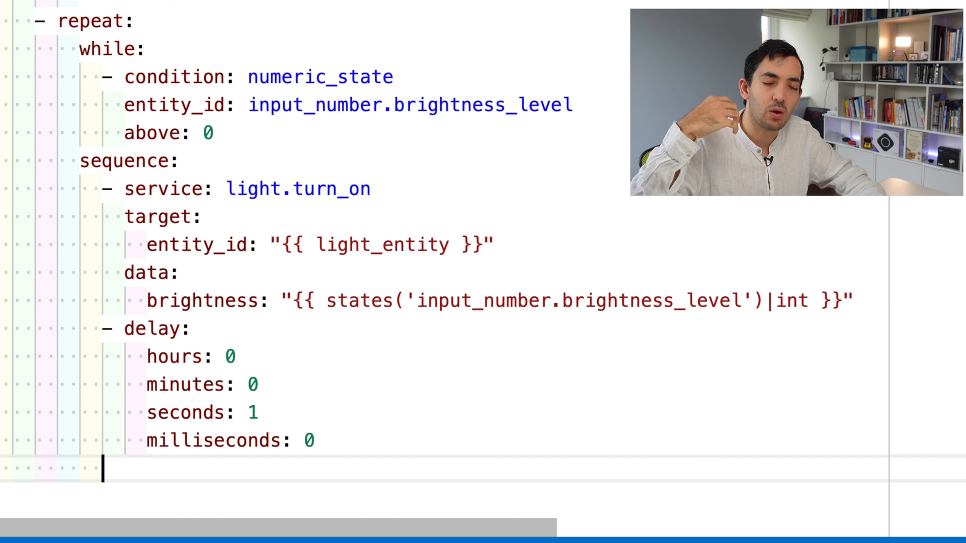
scroll("down", 3)
type("- i")
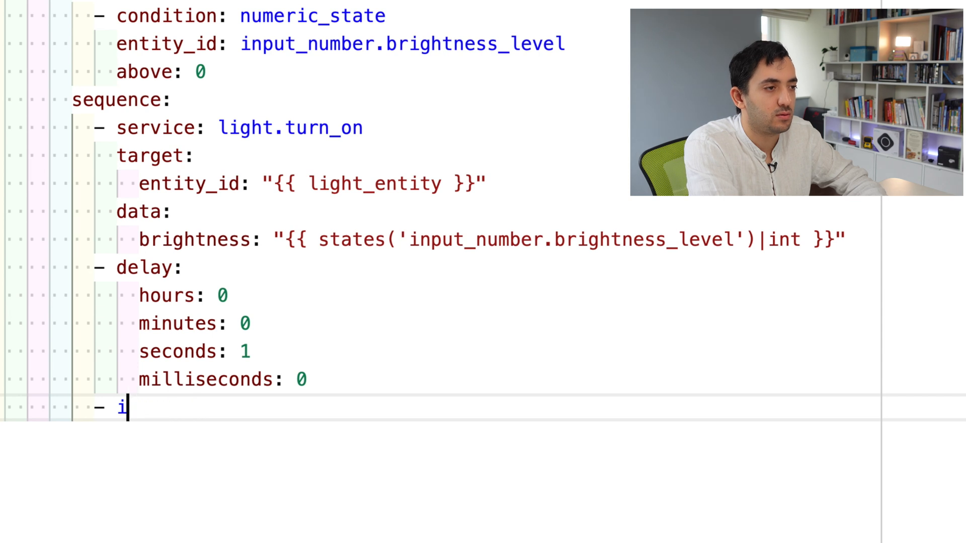
- Write '- service: input_number.decrement' then begin its 'entity_id: input_n...' line
type("service:")
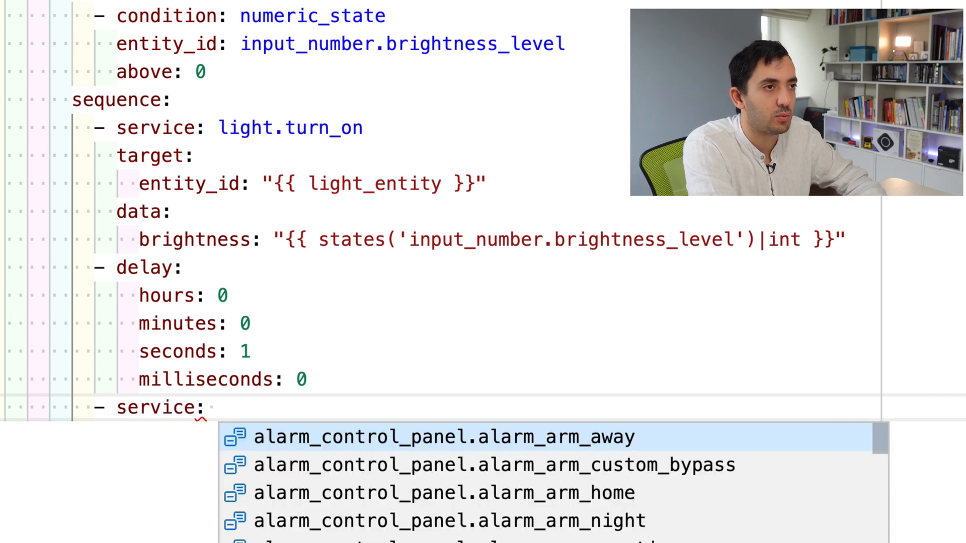
type("input")
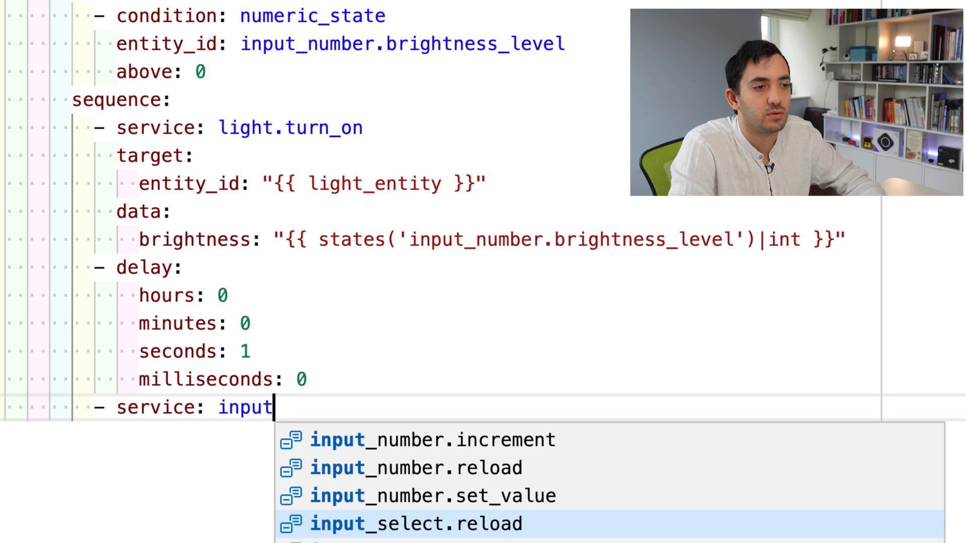
type("_number.decrement")
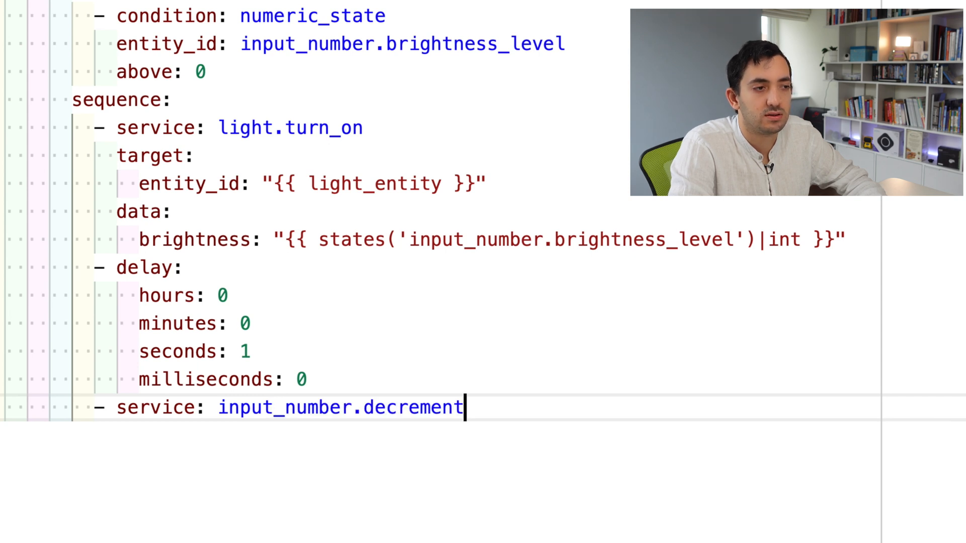
key("Enter")
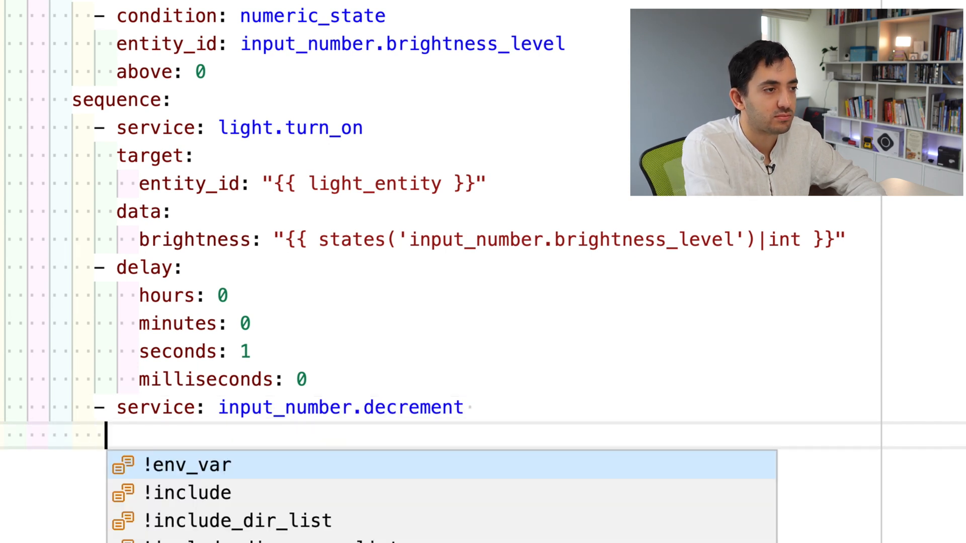
type("entity_id: io")
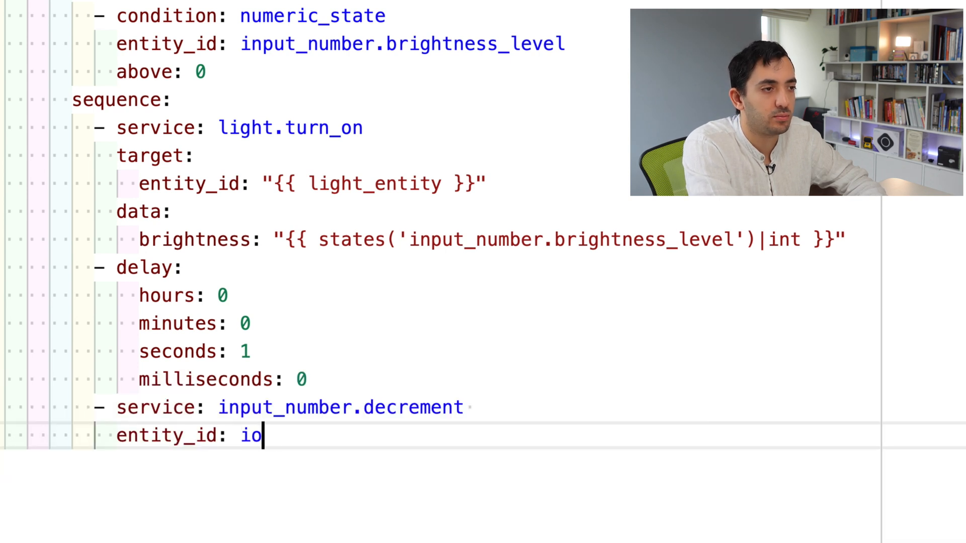
type("nput_n")
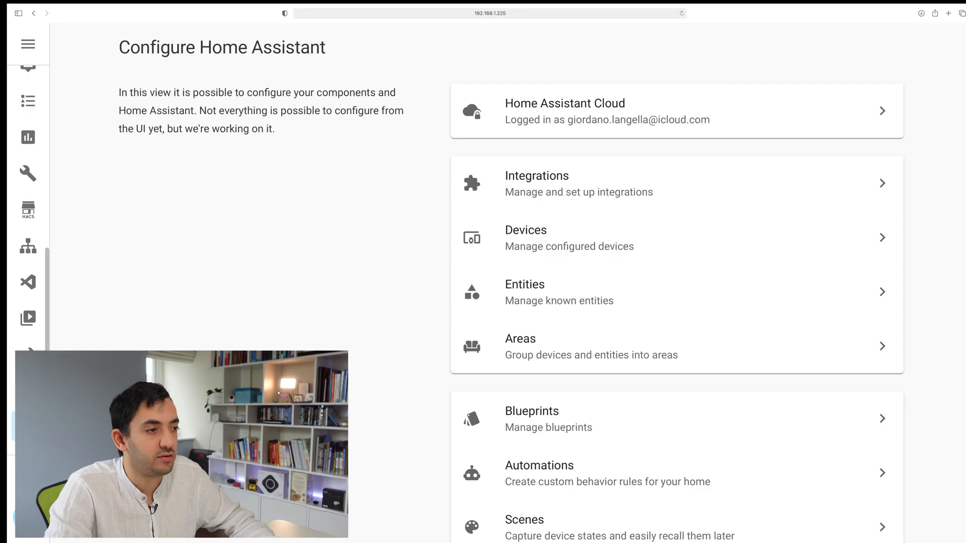
- In Developer Tools Services choose Scripts: Fading Lights and fill example data light: imac_lamp
scroll("down", 3)
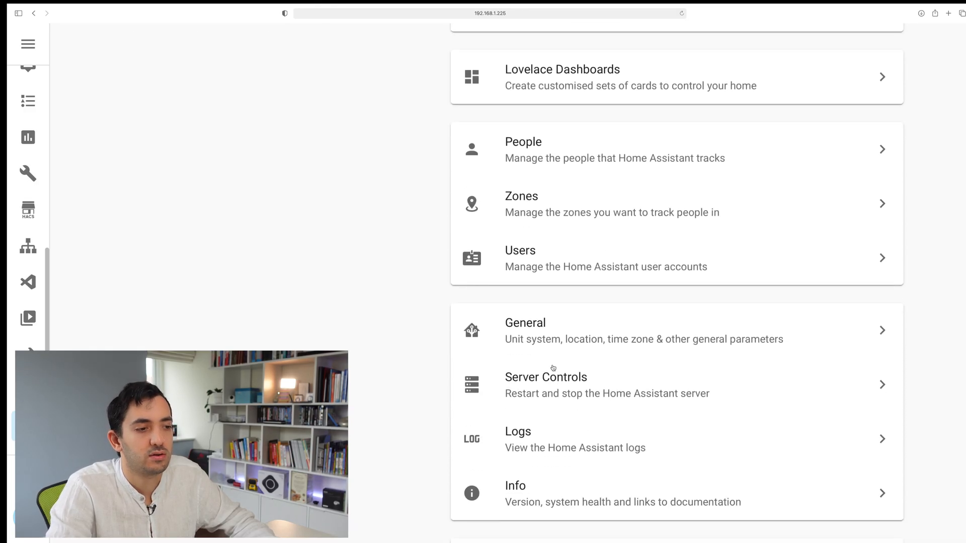
left_click(545, 385)
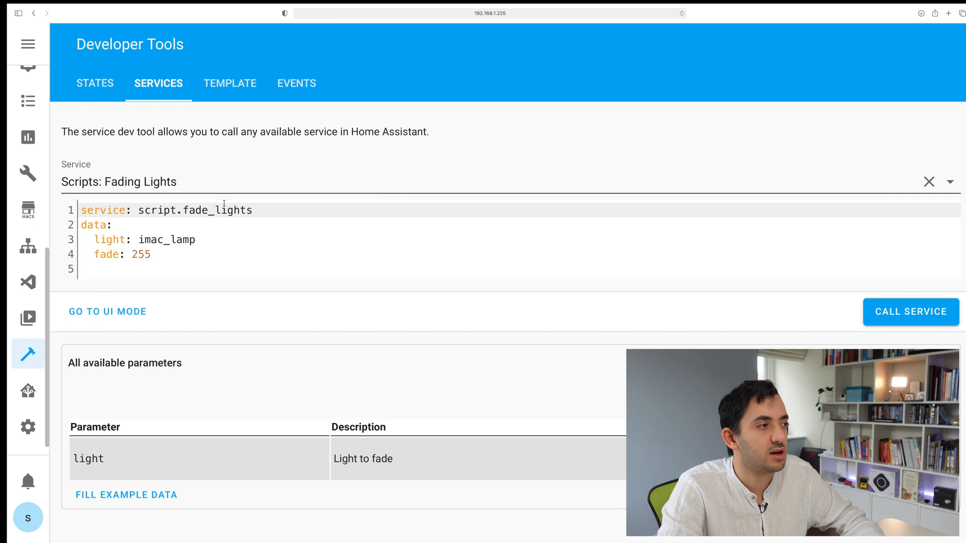
type("scrip")
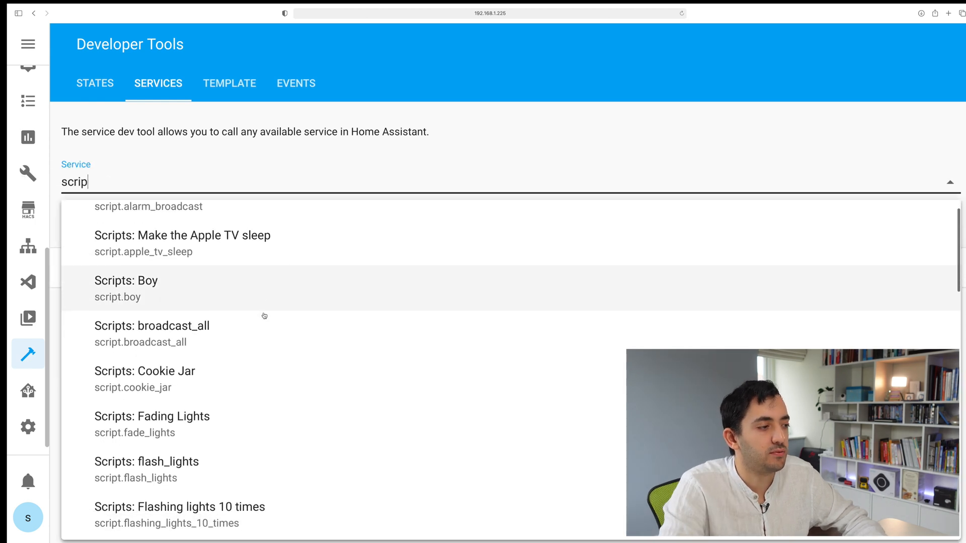
left_click(152, 416)
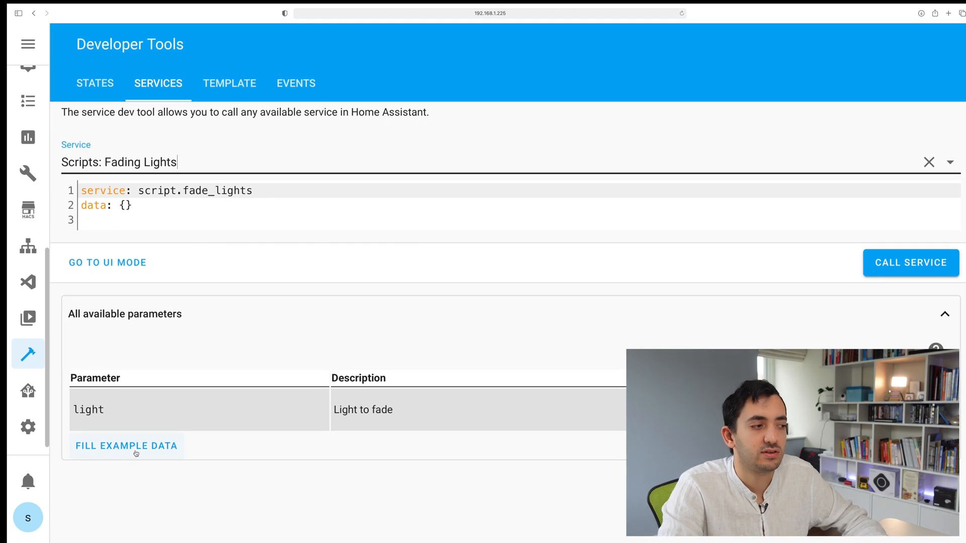
left_click(126, 446)
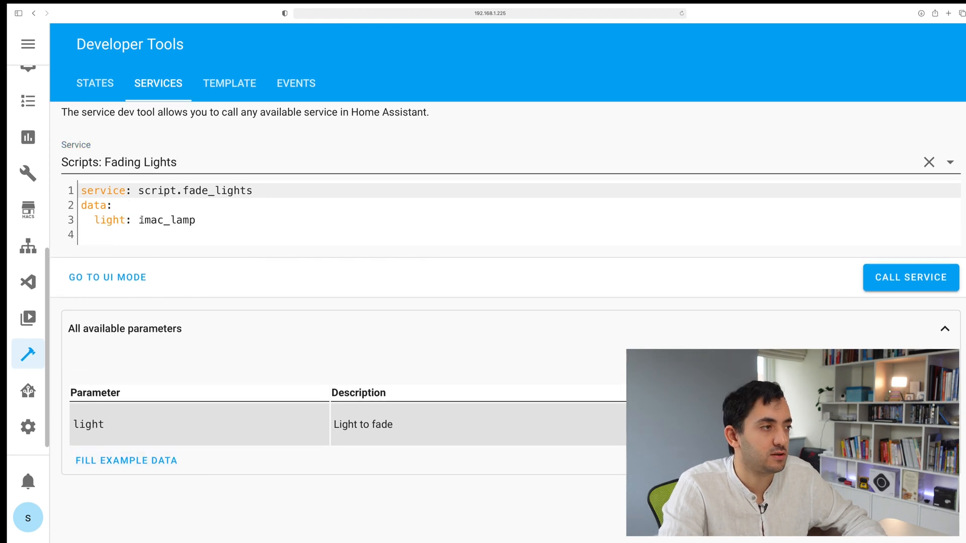